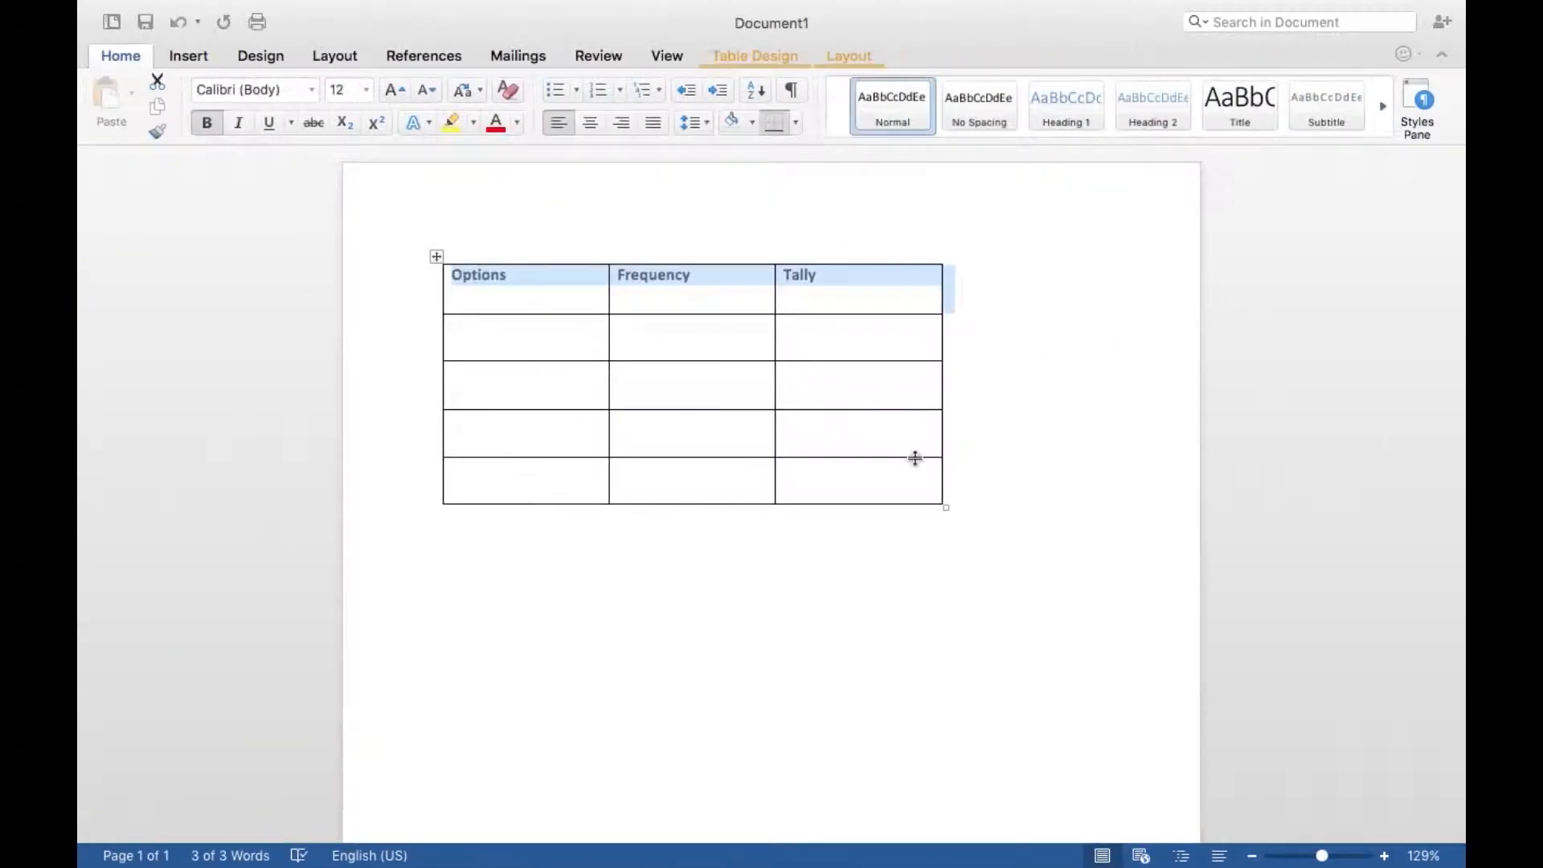
# Try inserting a three-column, four-row table, then undo it
pyautogui.click(915, 310)
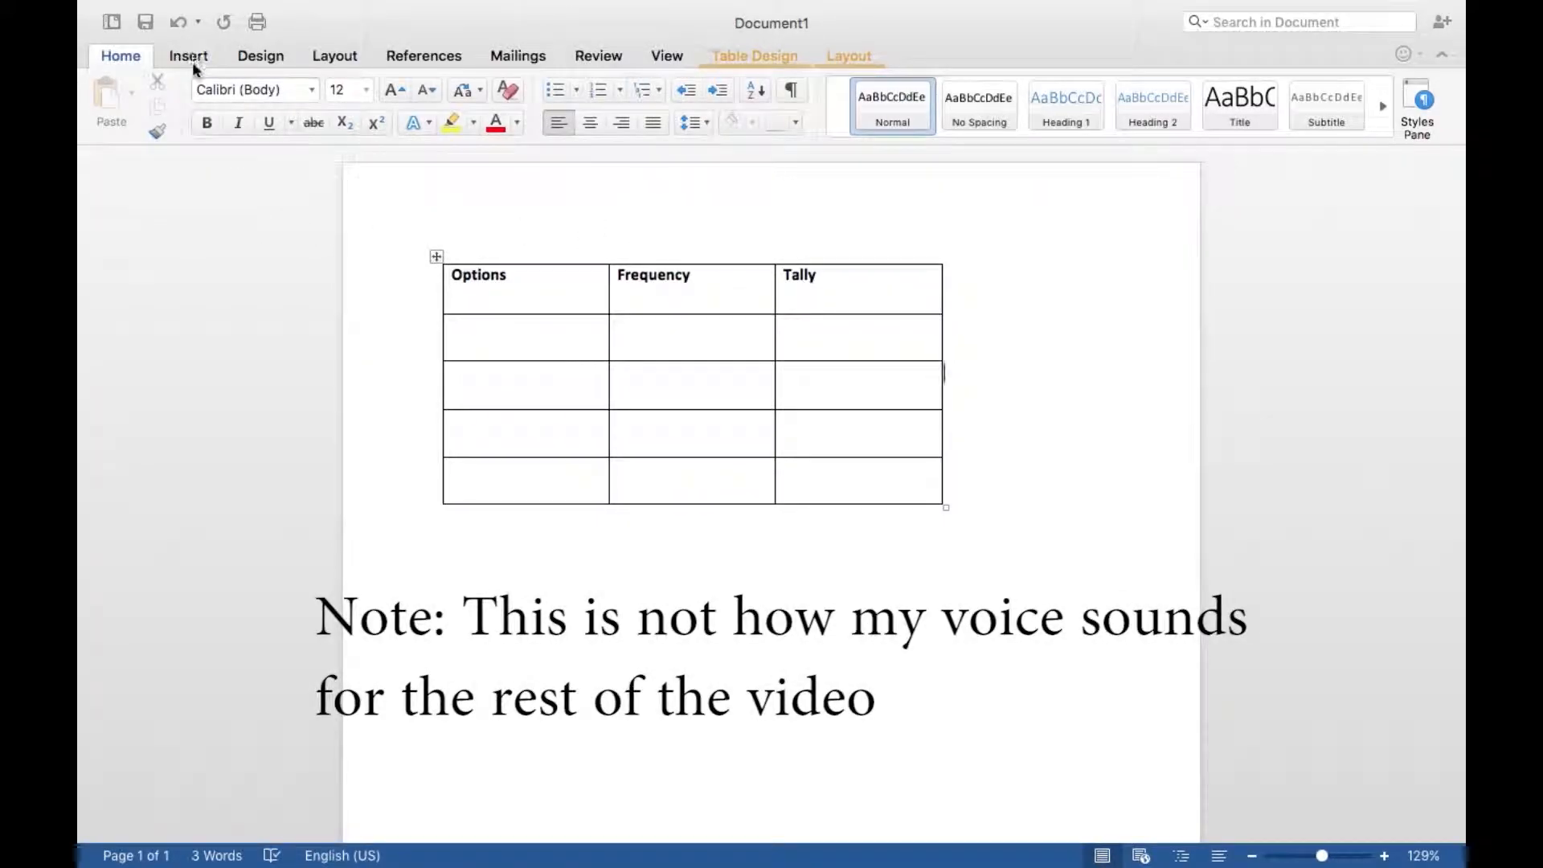
pyautogui.click(188, 55)
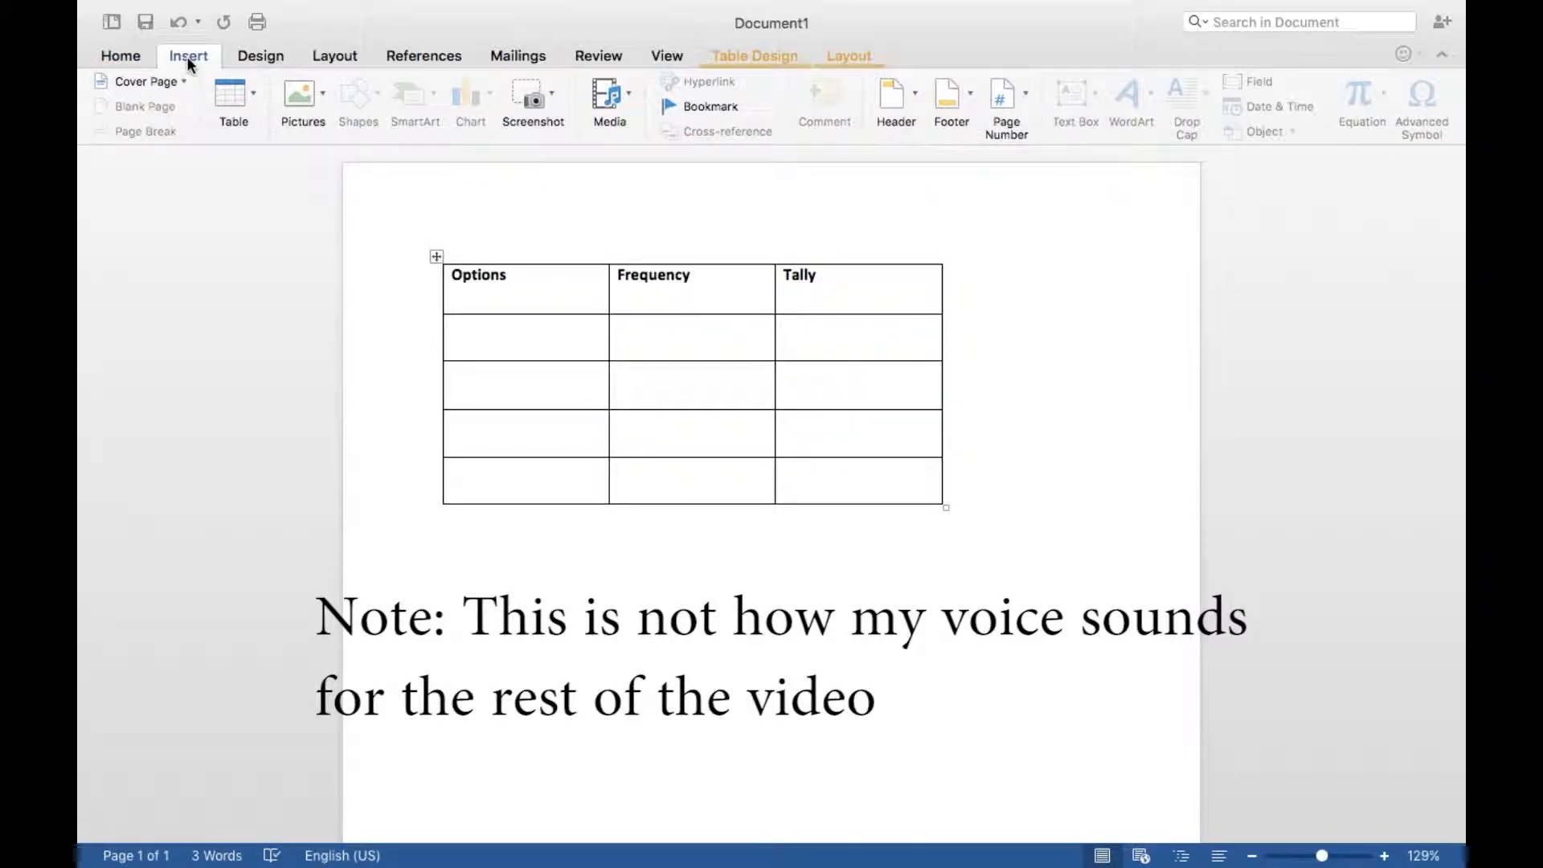
pyautogui.click(233, 104)
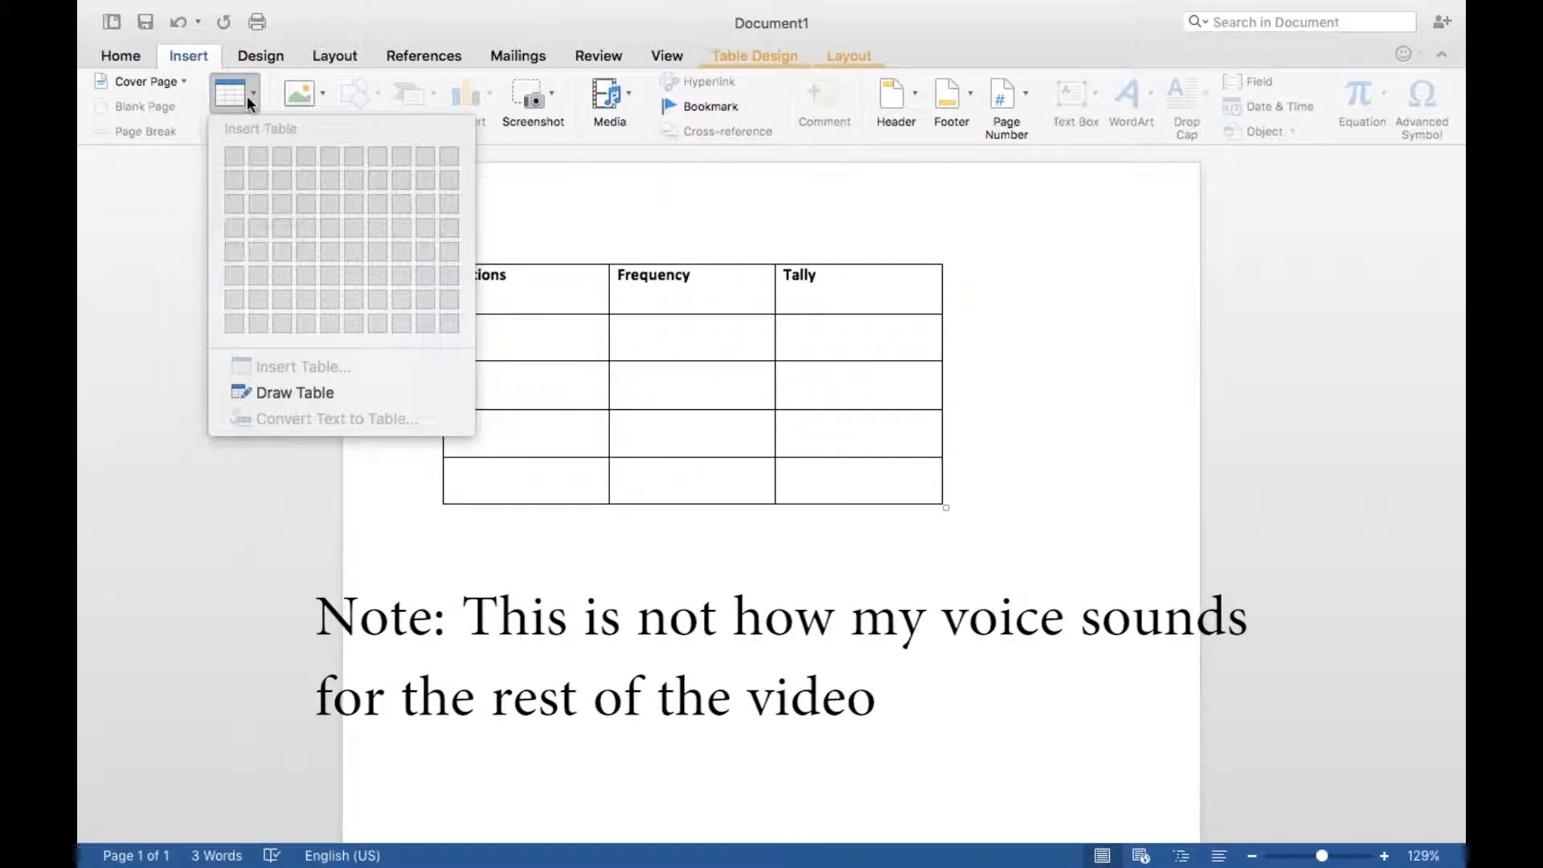
pyautogui.moveTo(246, 103)
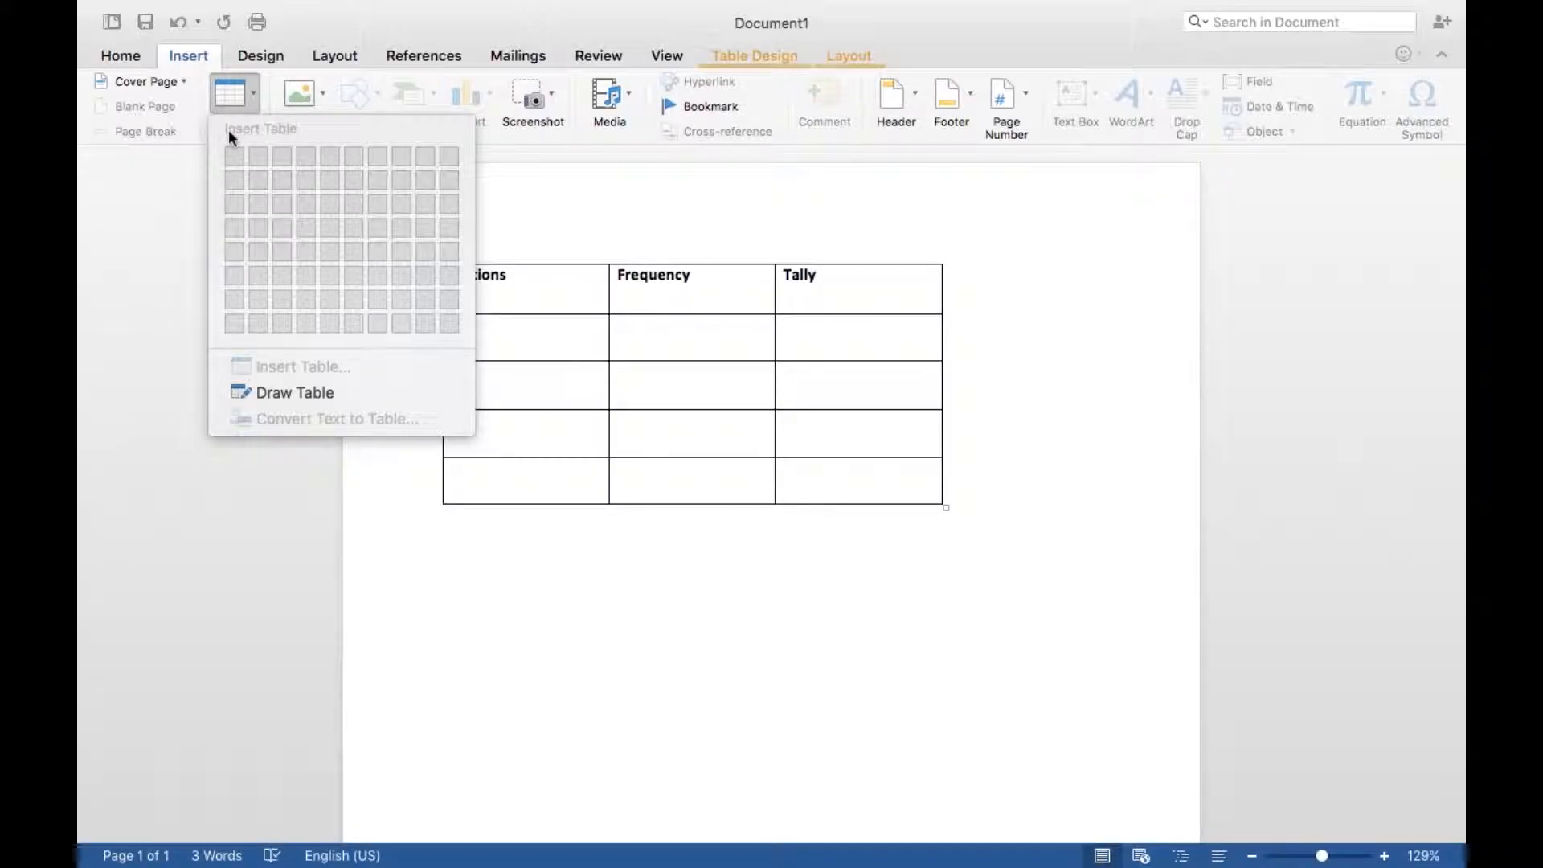
pyautogui.moveTo(315, 145)
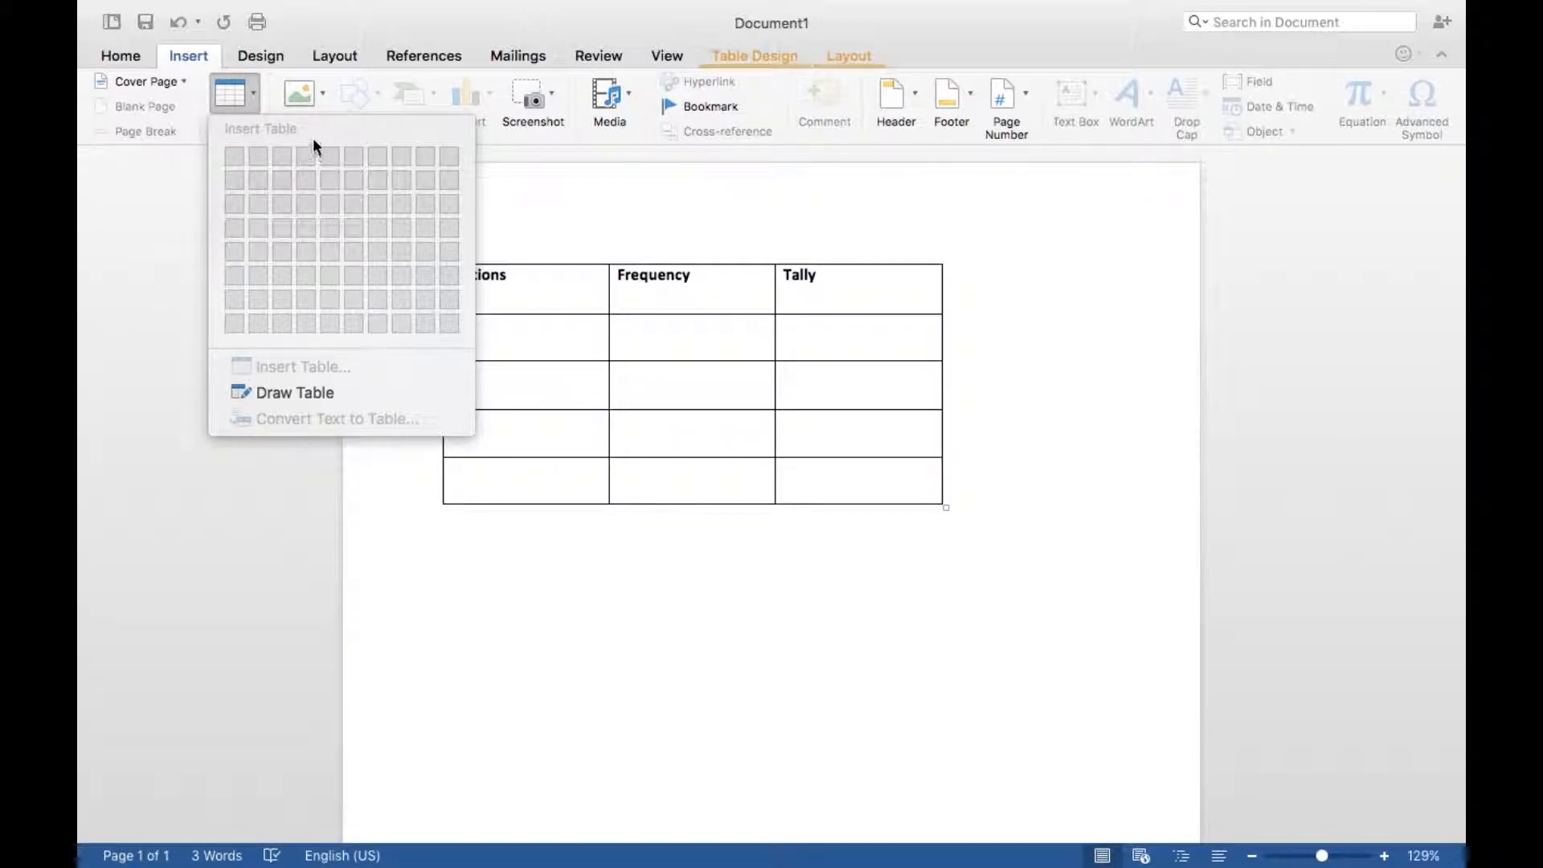
pyautogui.moveTo(266, 163)
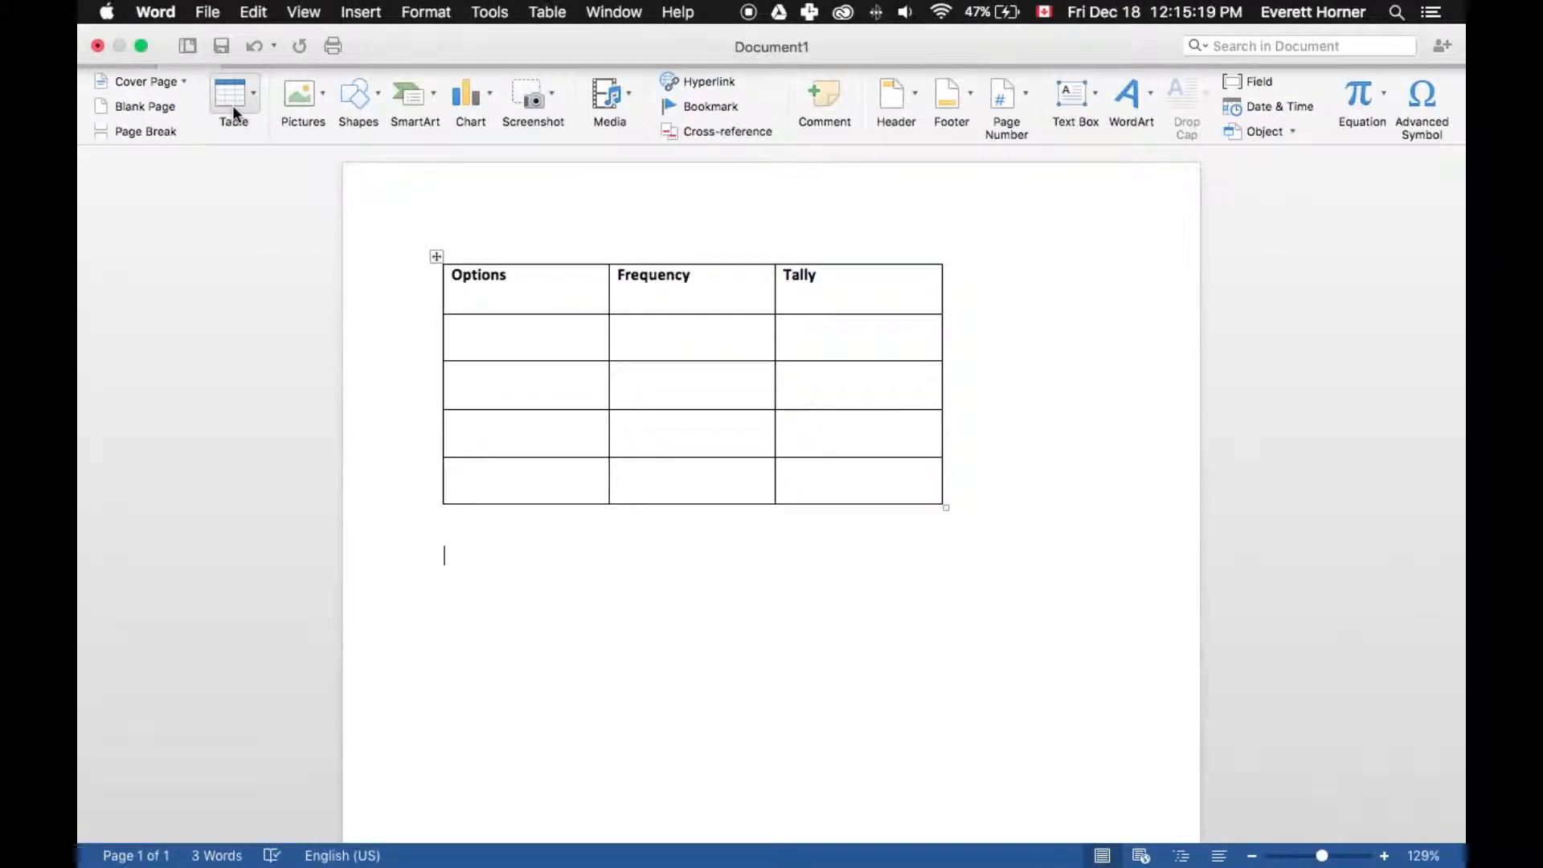
pyautogui.click(233, 101)
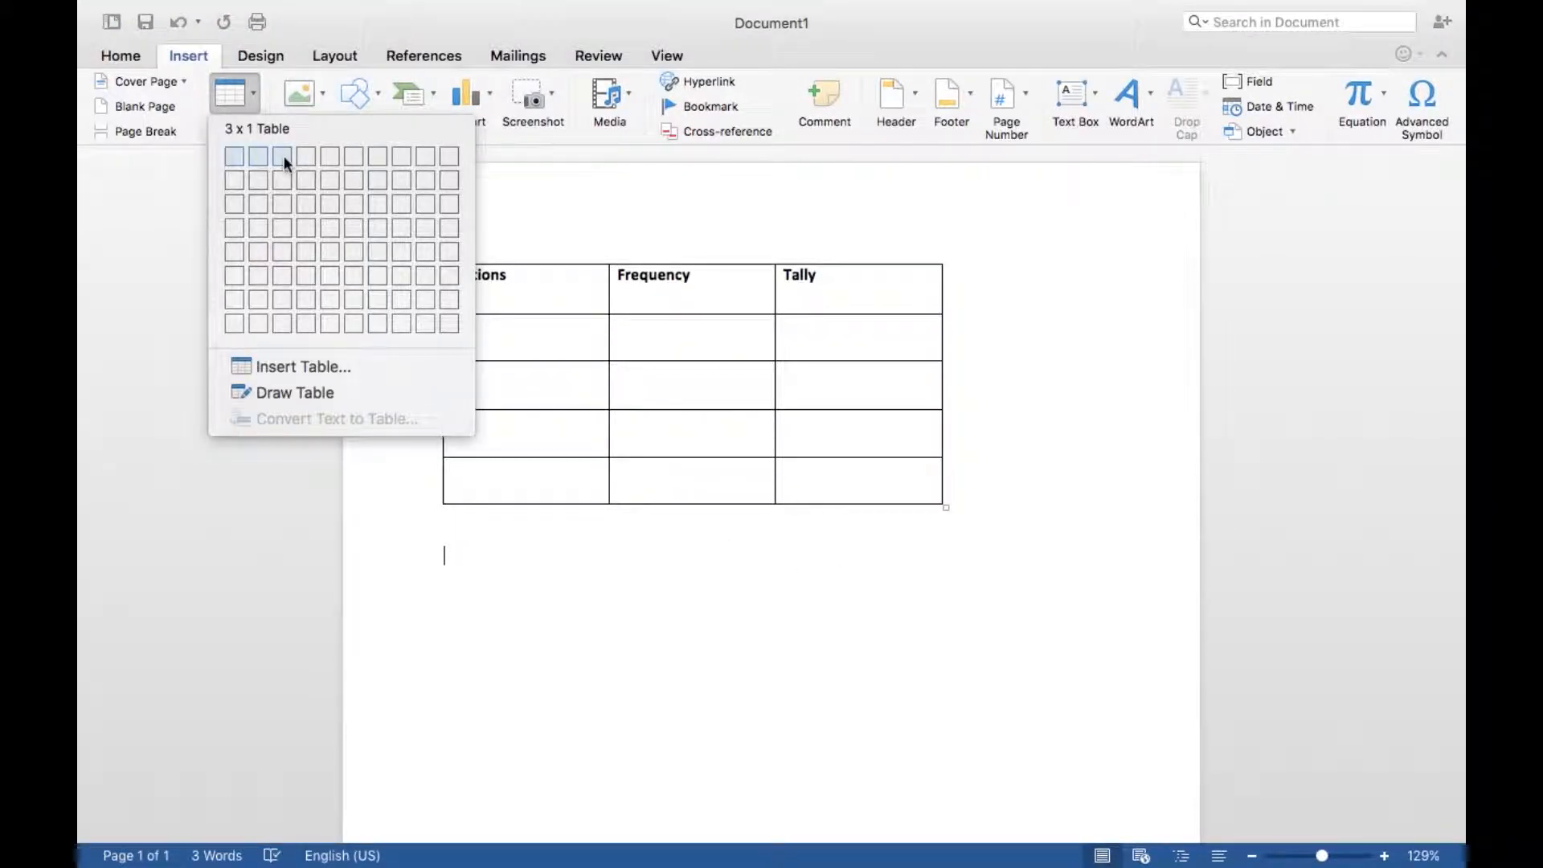
pyautogui.moveTo(282, 180)
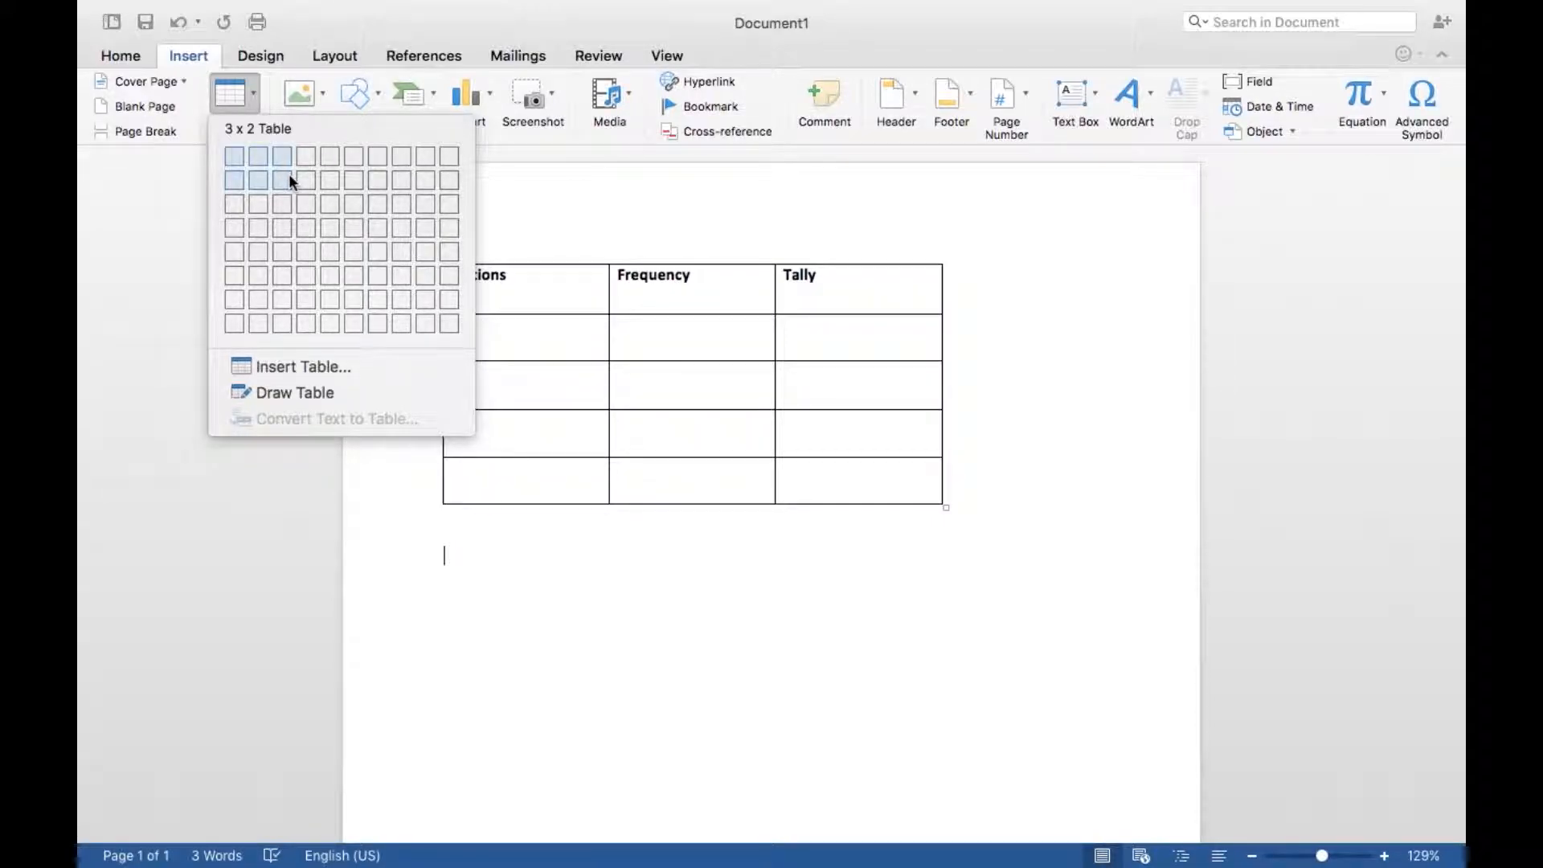
pyautogui.moveTo(290, 204)
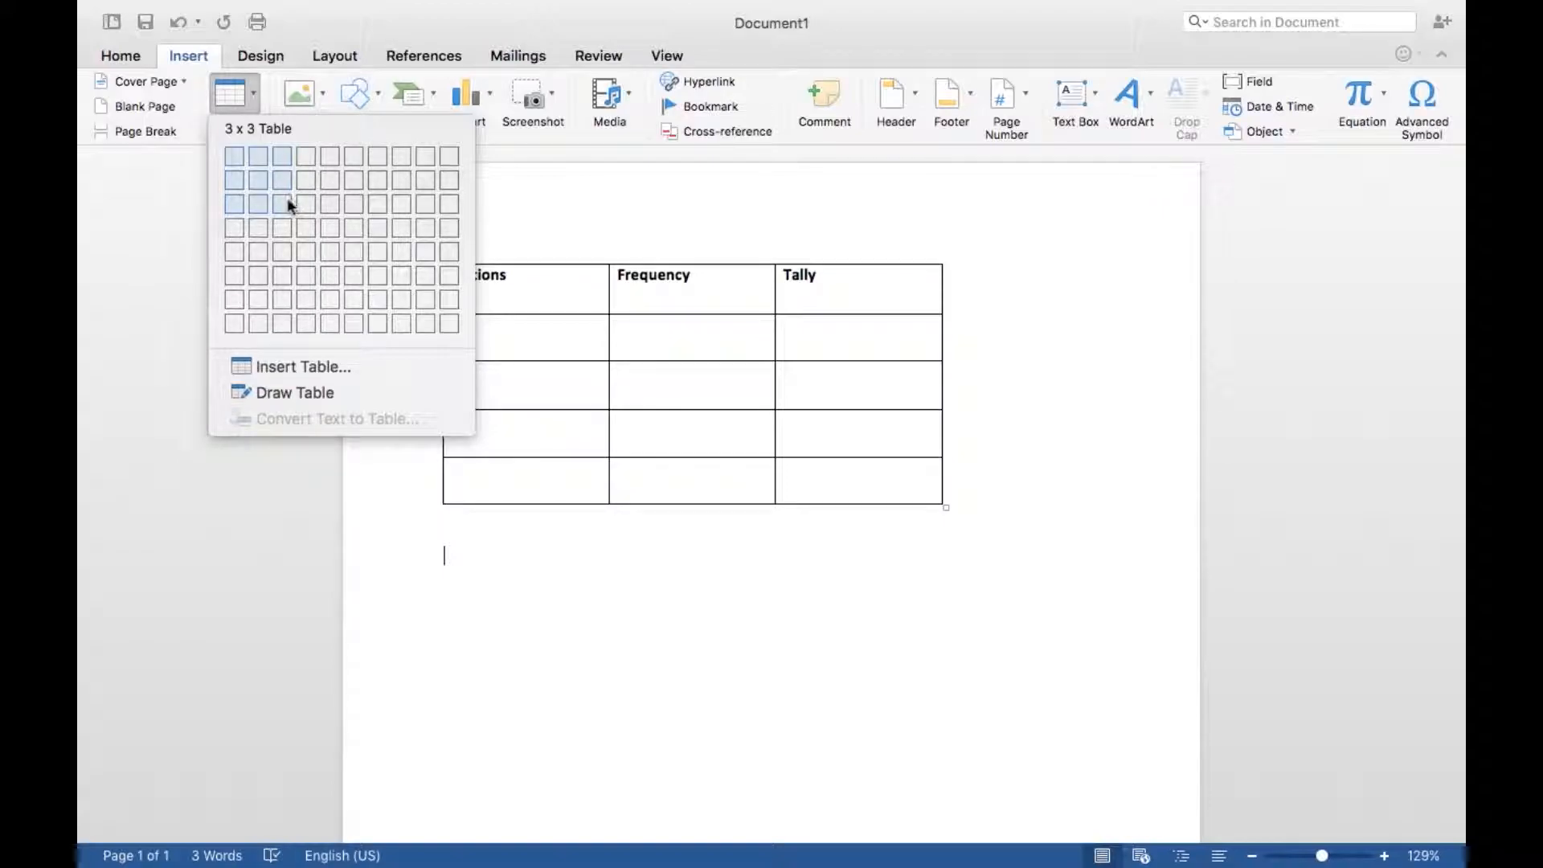
pyautogui.moveTo(282, 228)
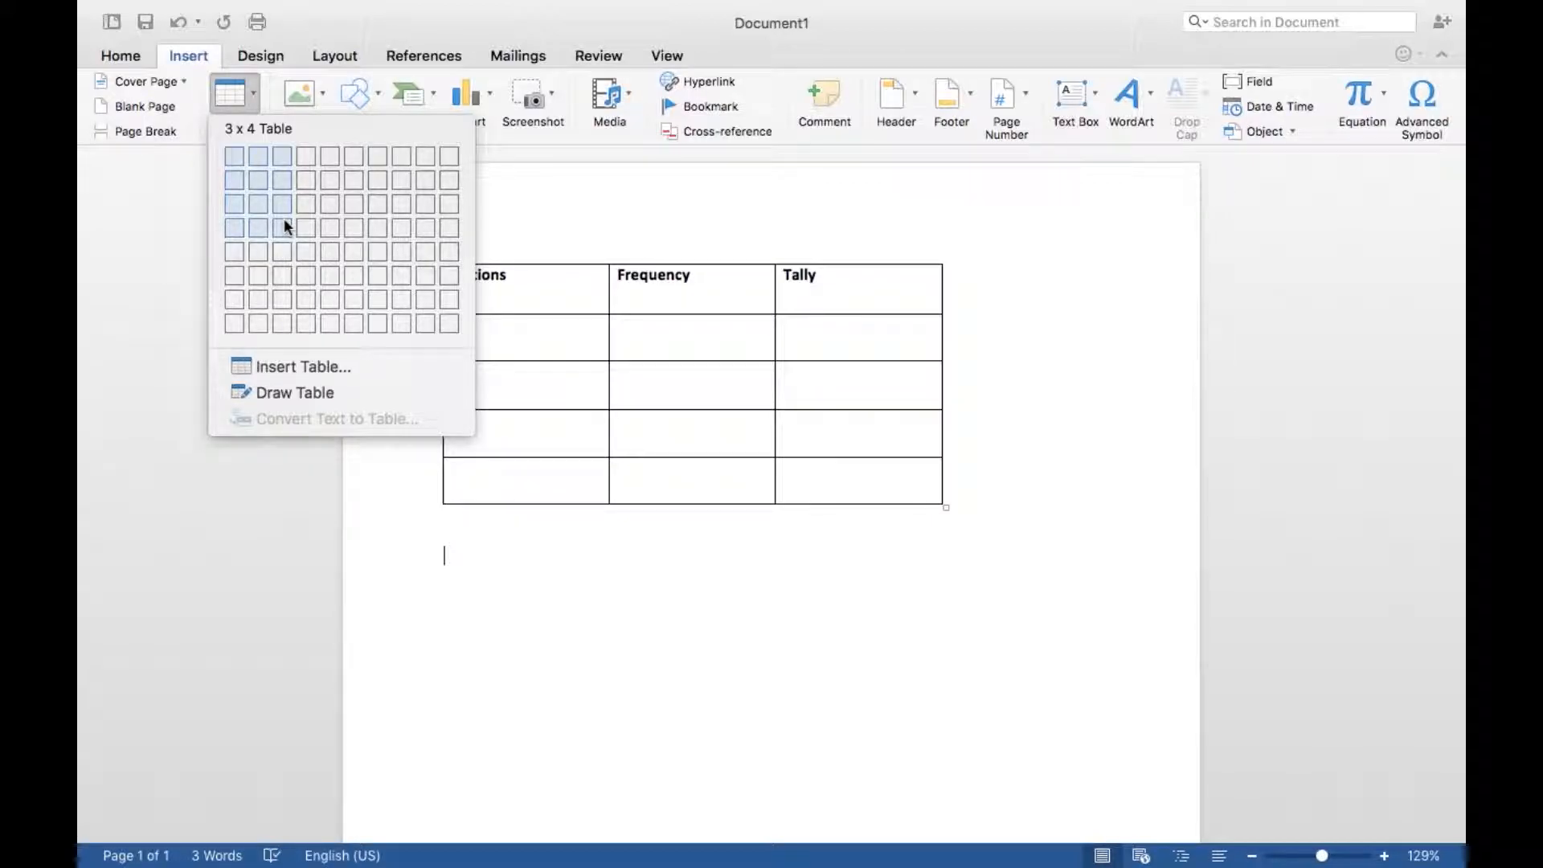
pyautogui.click(282, 227)
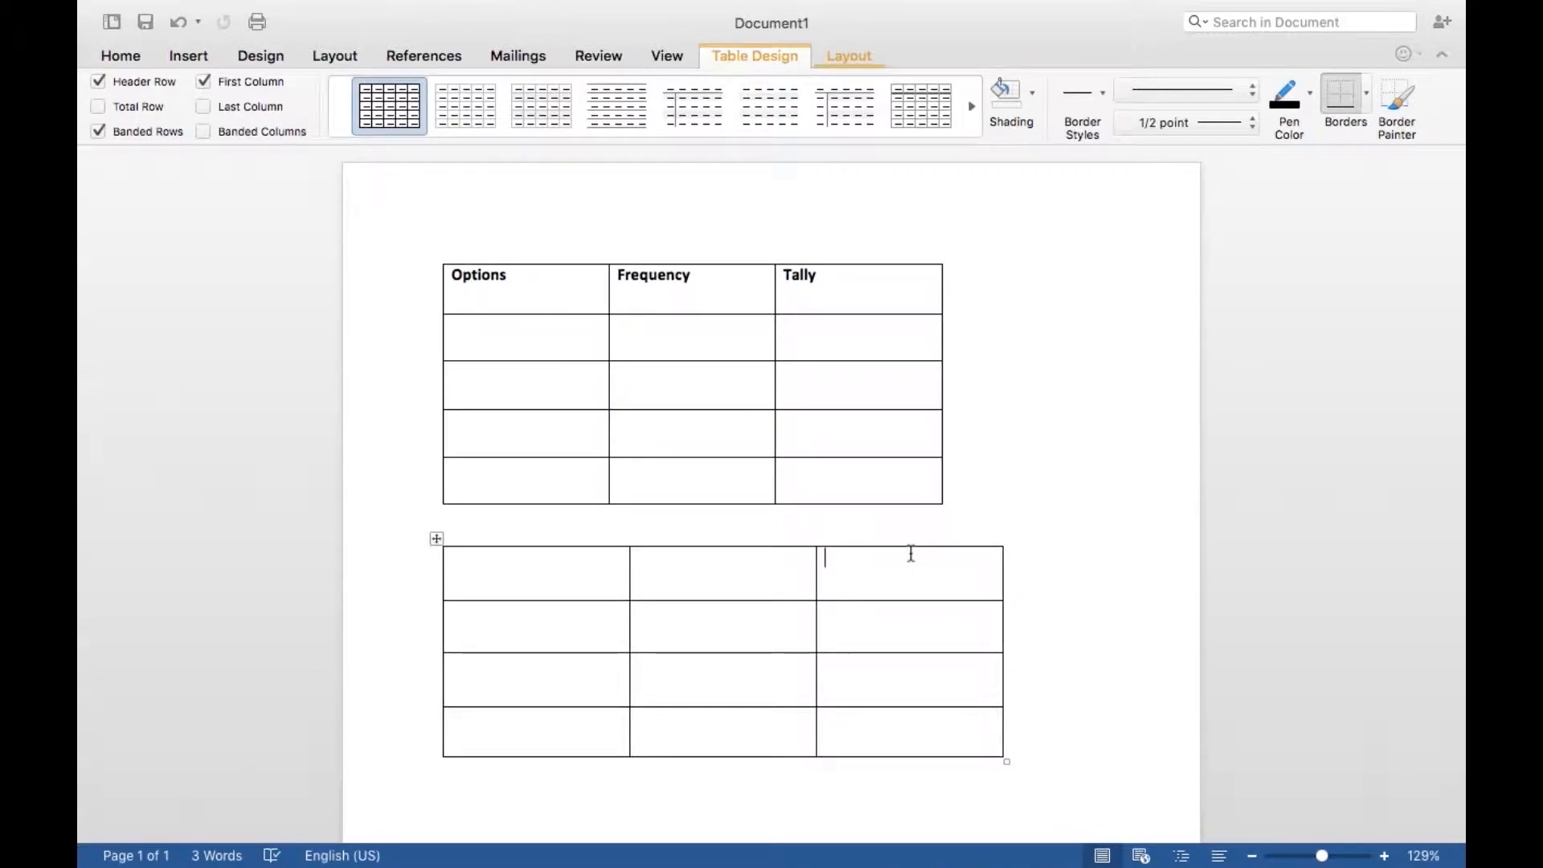
pyautogui.click(436, 539)
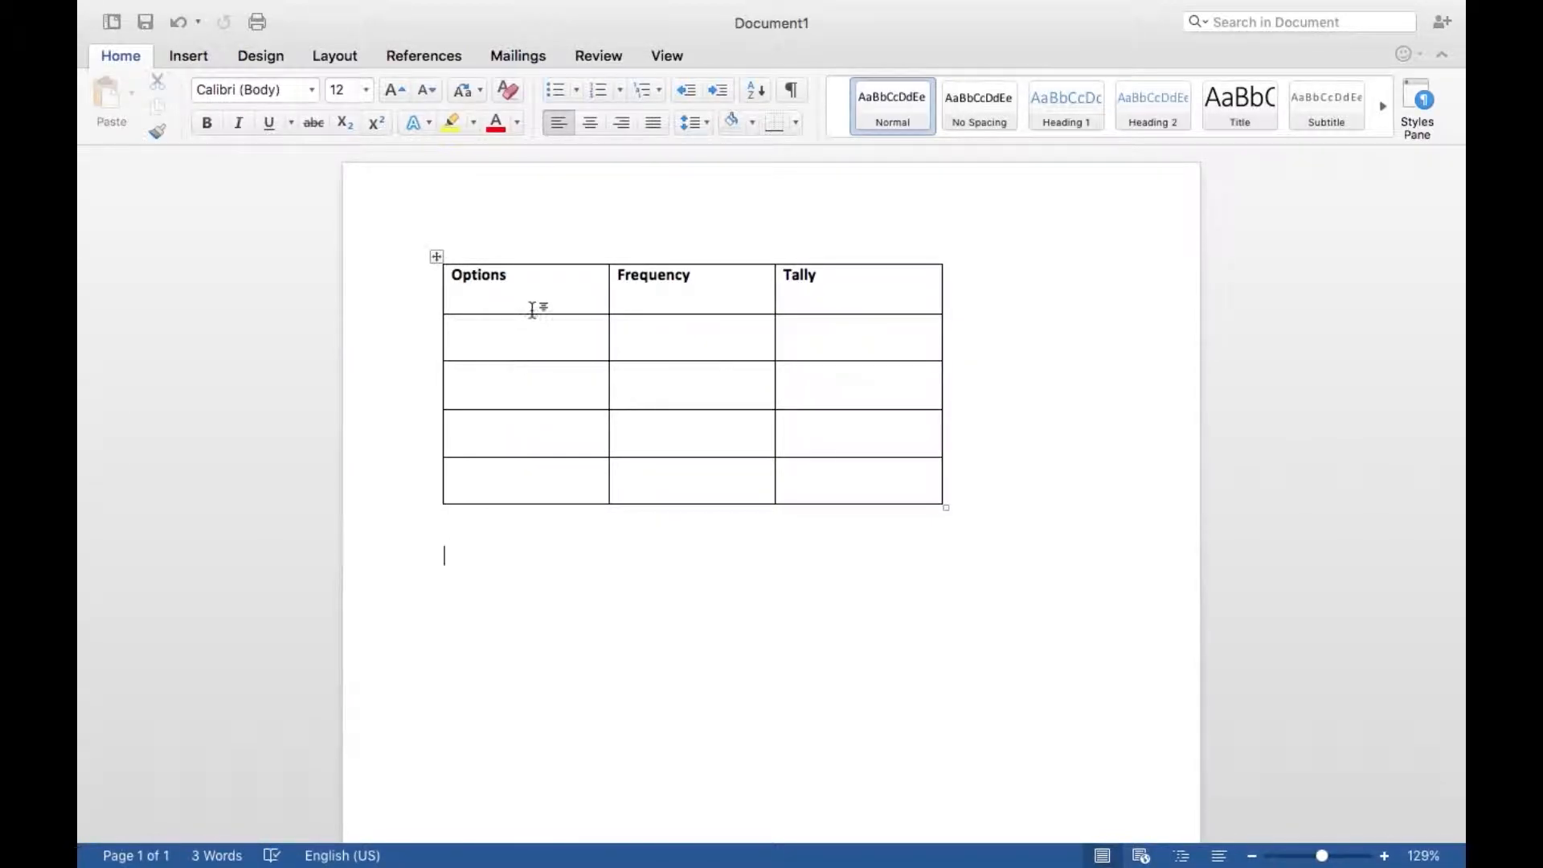
# Relabel the row headers as Option 1, Option 2, Option 3 and Total
pyautogui.click(479, 275)
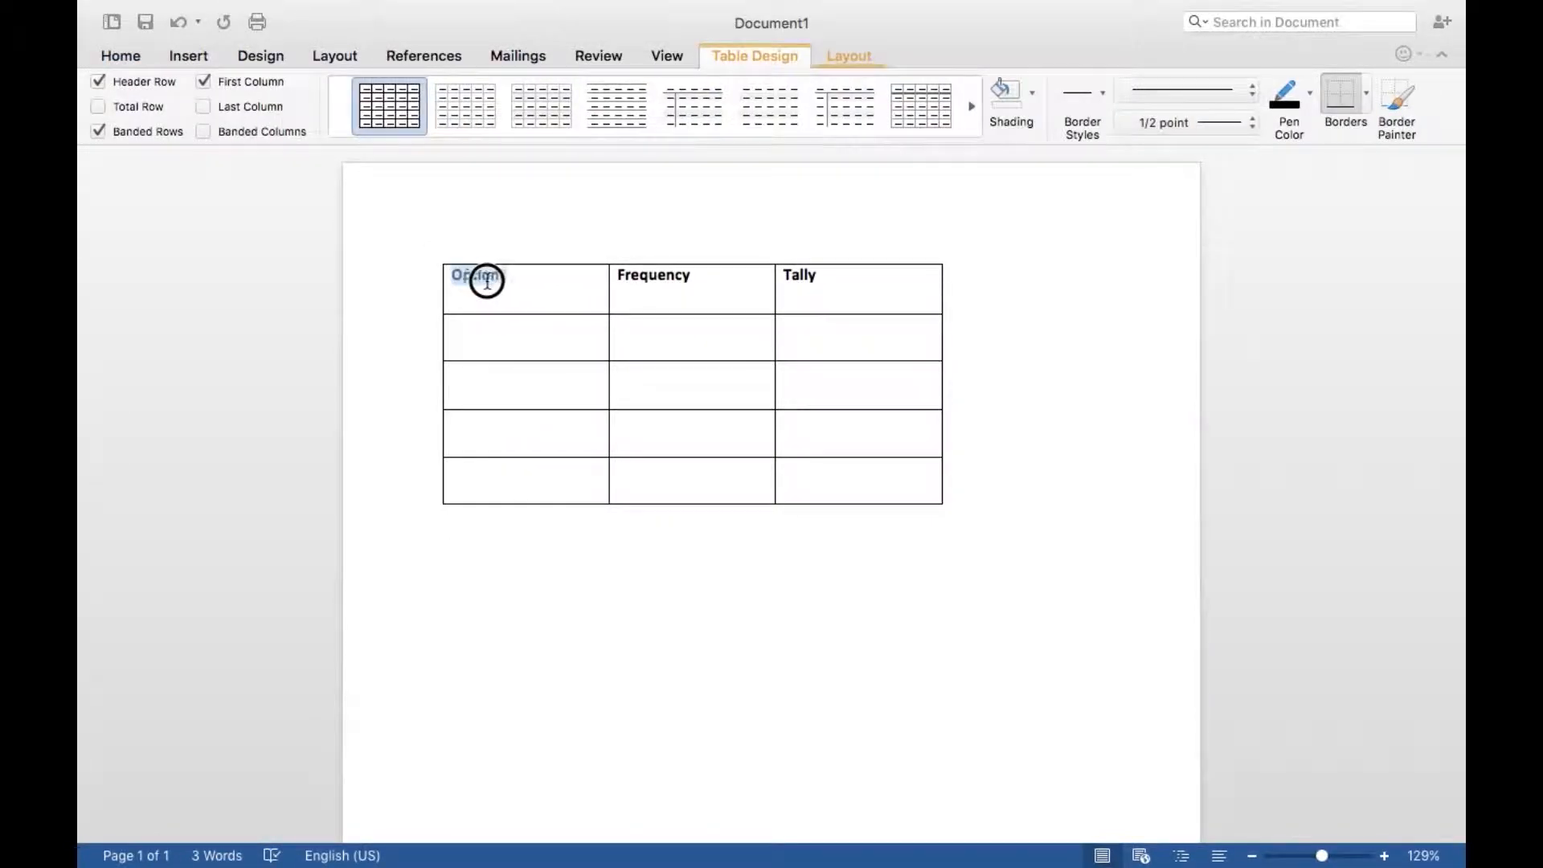
pyautogui.doubleClick(477, 274)
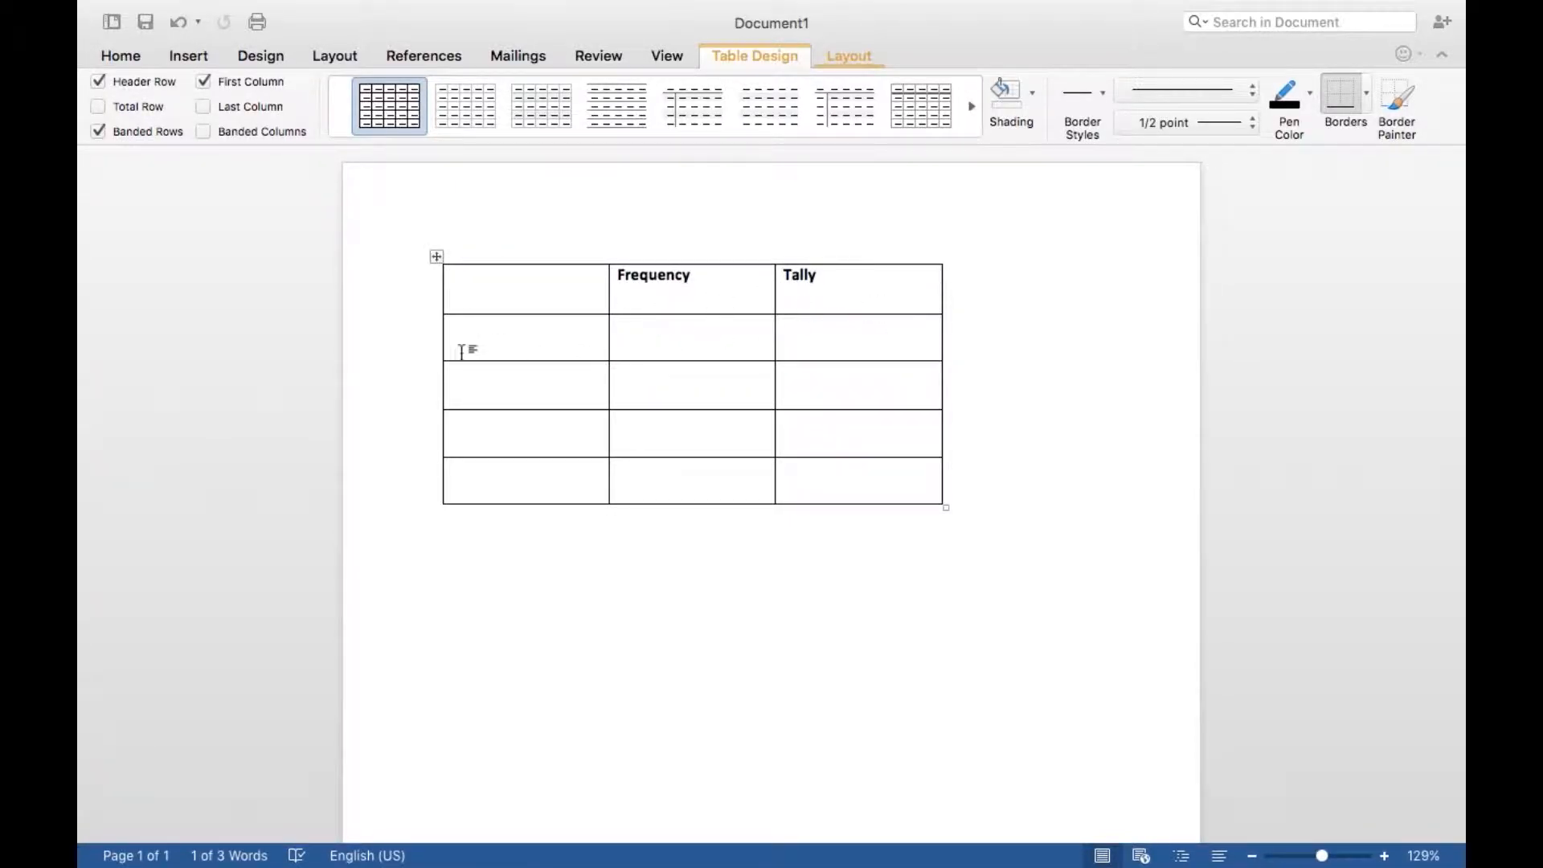
pyautogui.write('O')
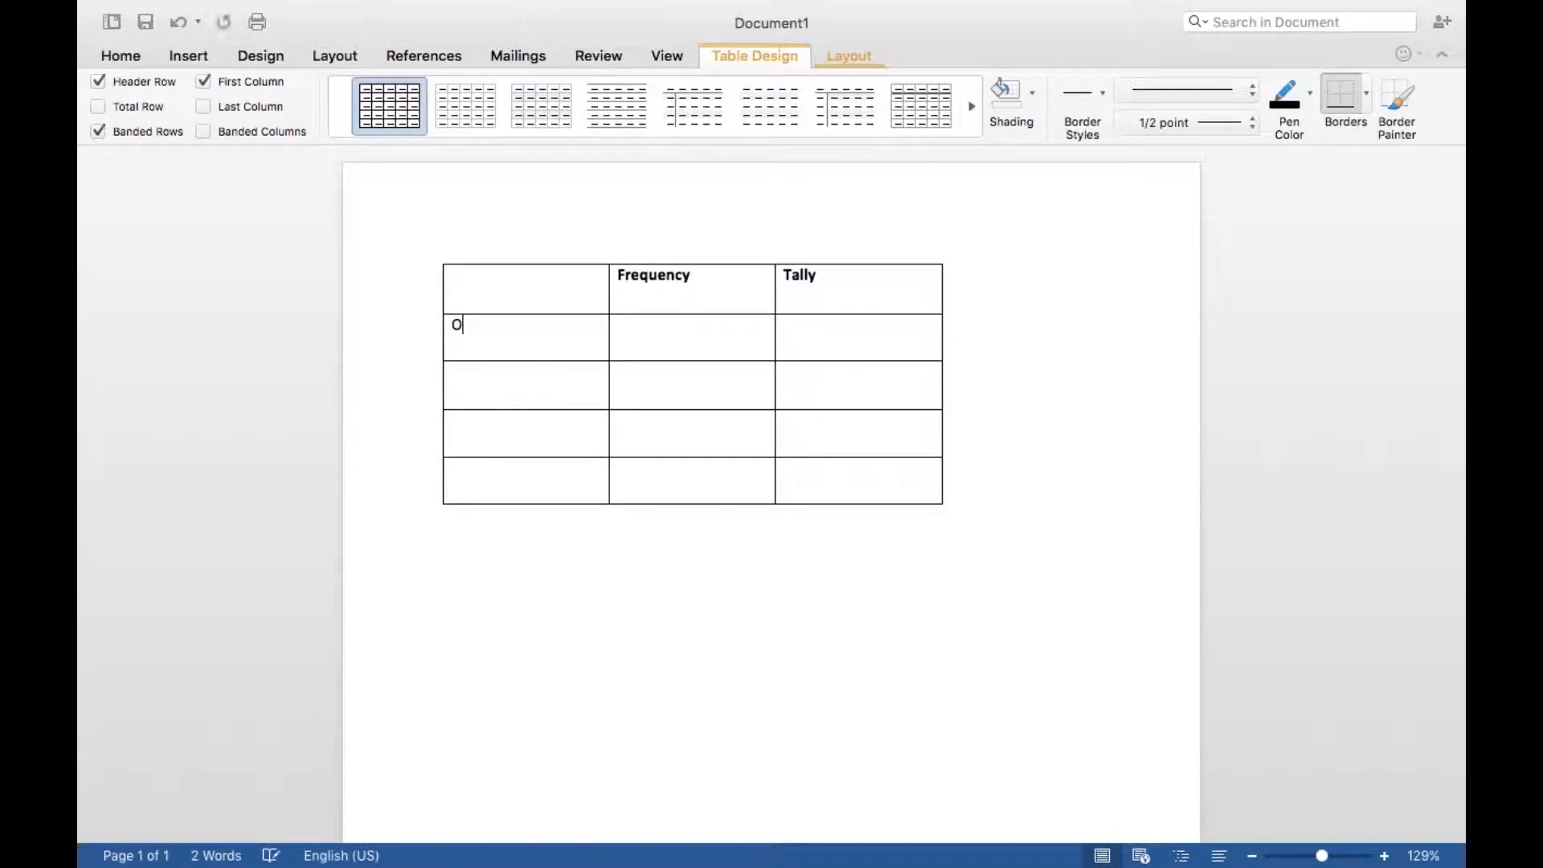
pyautogui.write('ption 1')
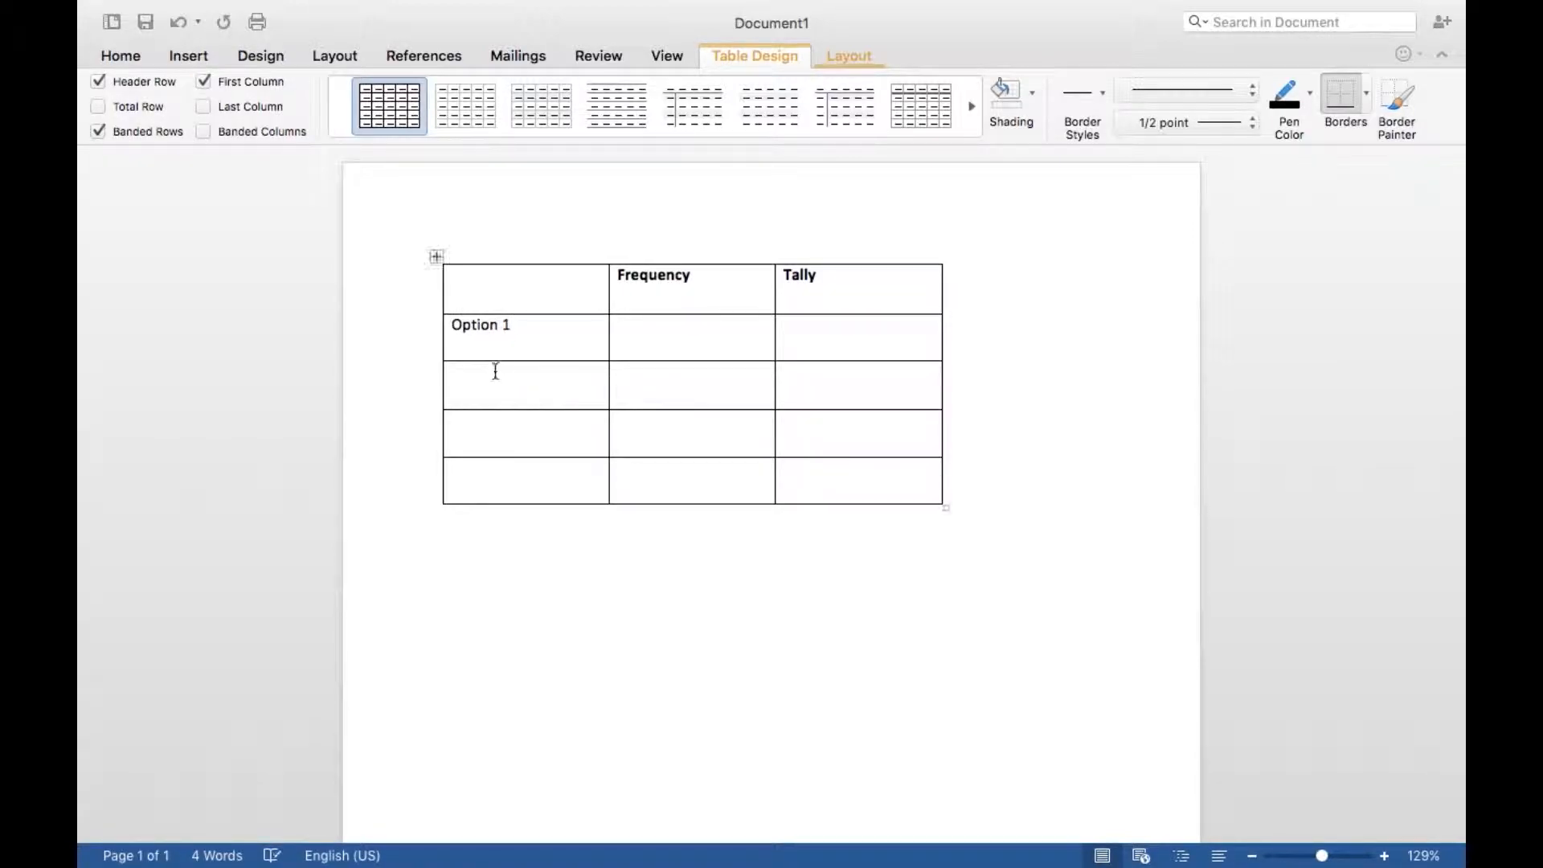
pyautogui.write('Option 2')
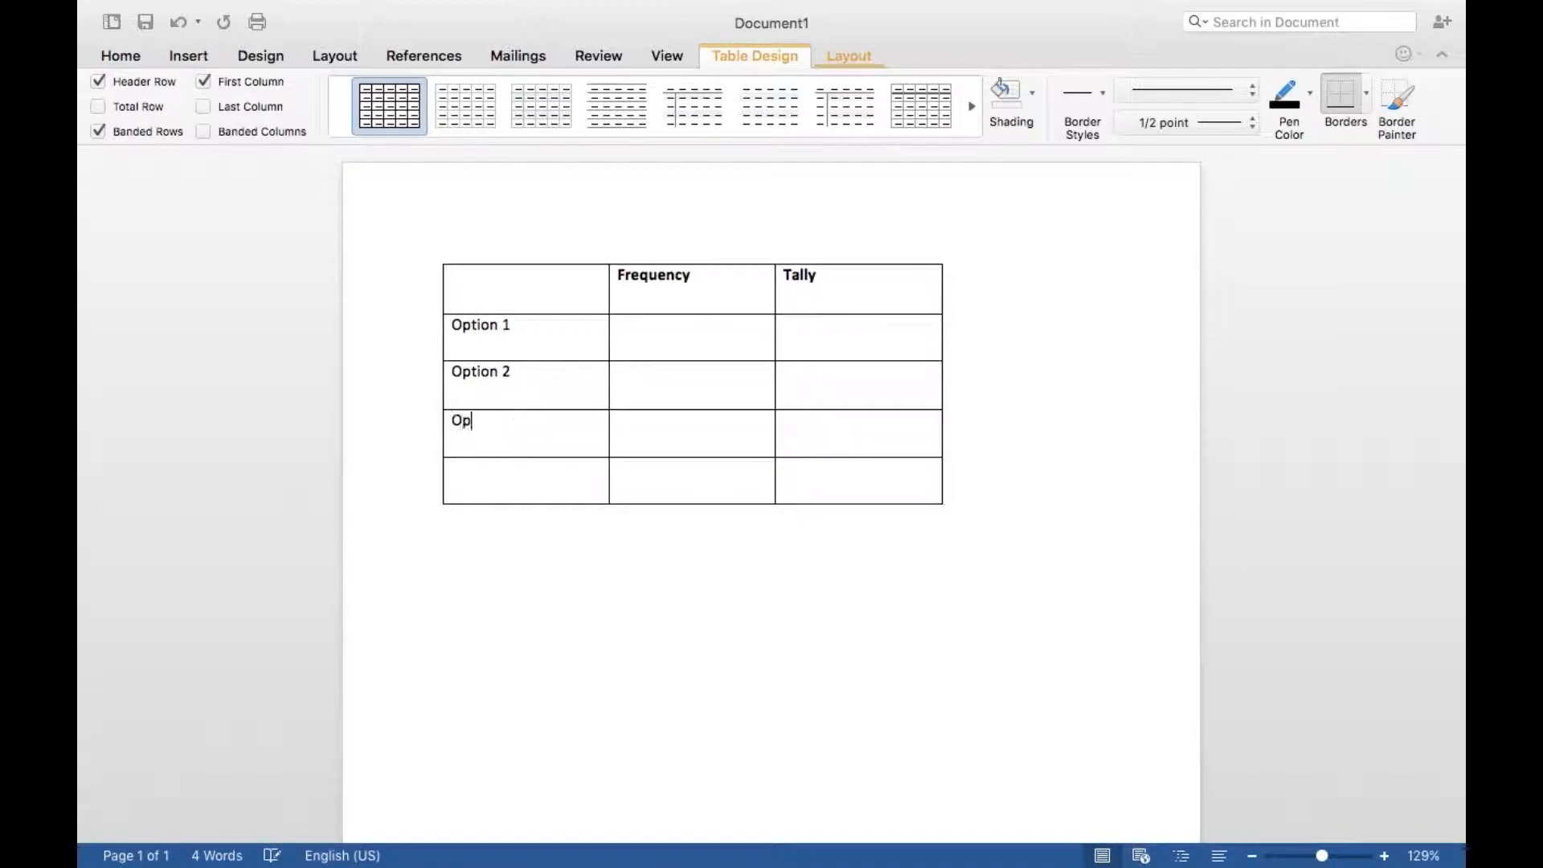
pyautogui.write('tion 3')
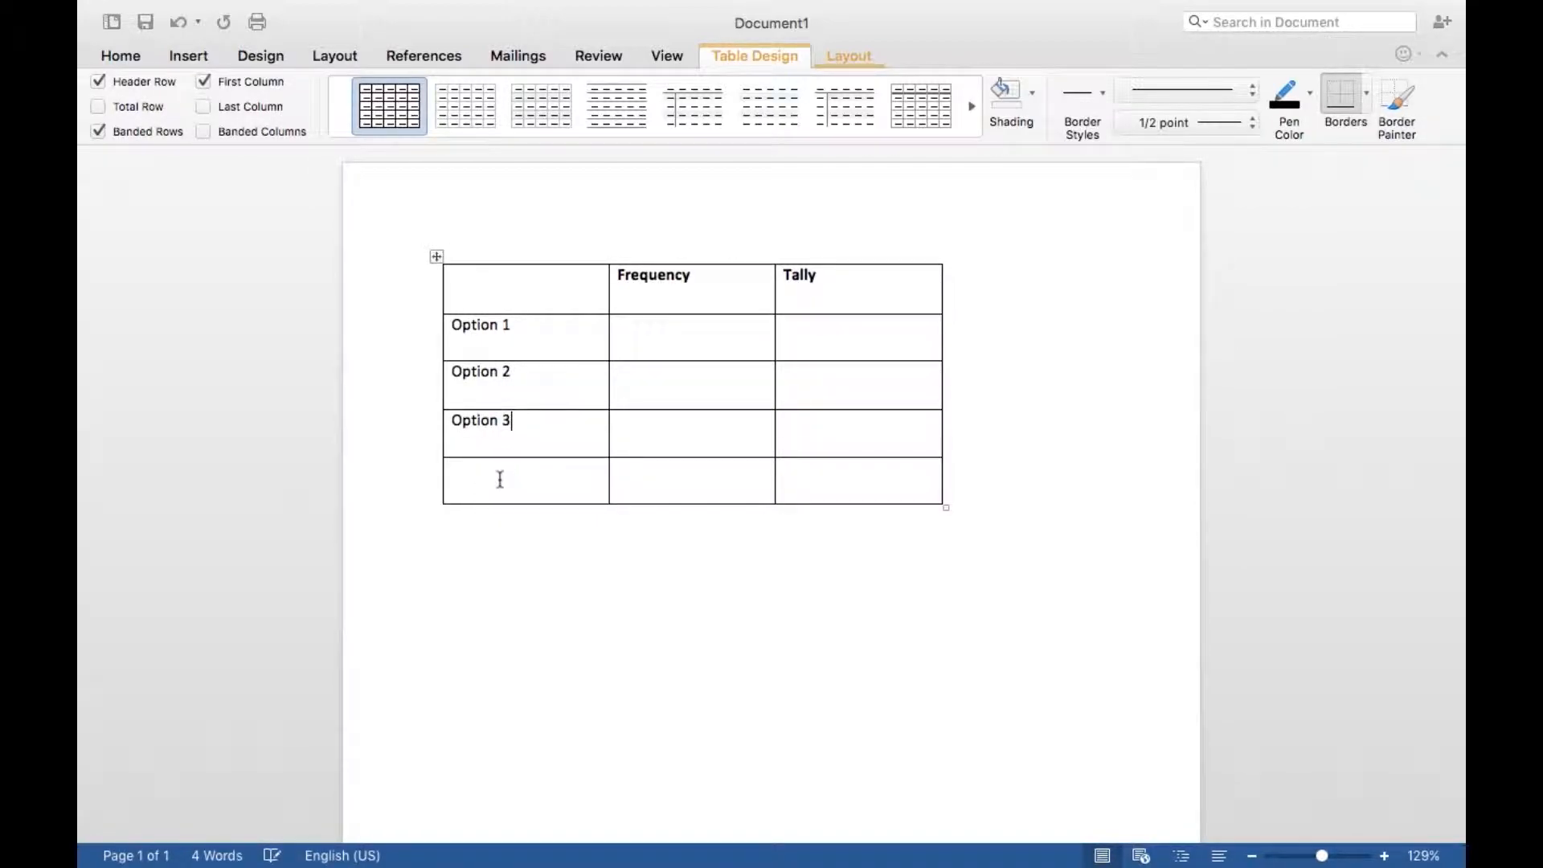
pyautogui.write('Total')
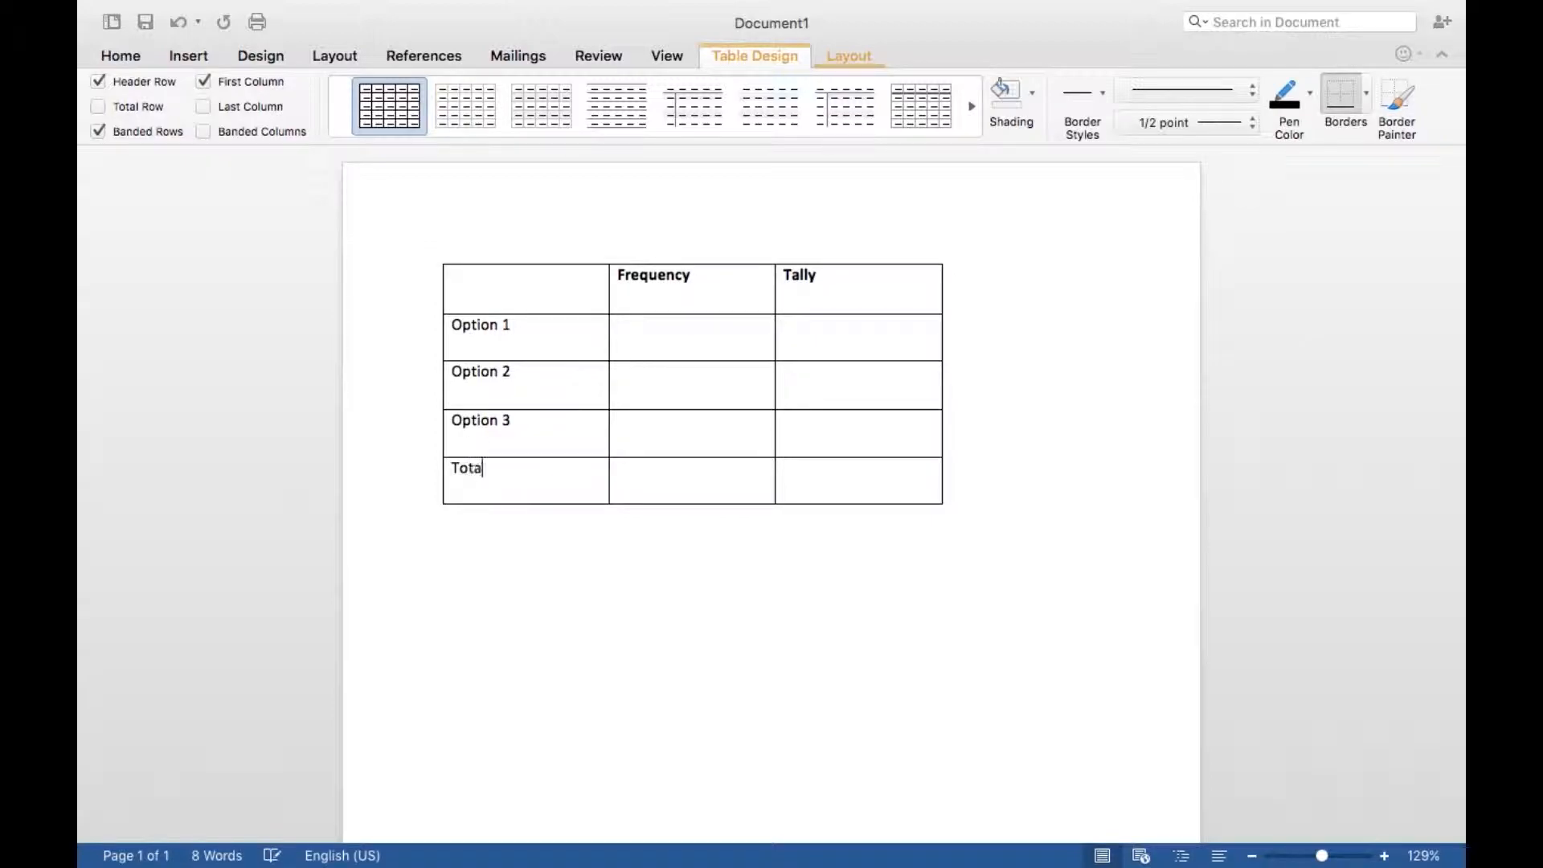
# Enter frequencies 10, 8 and 19, and 37 in the Total row
pyautogui.click(692, 325)
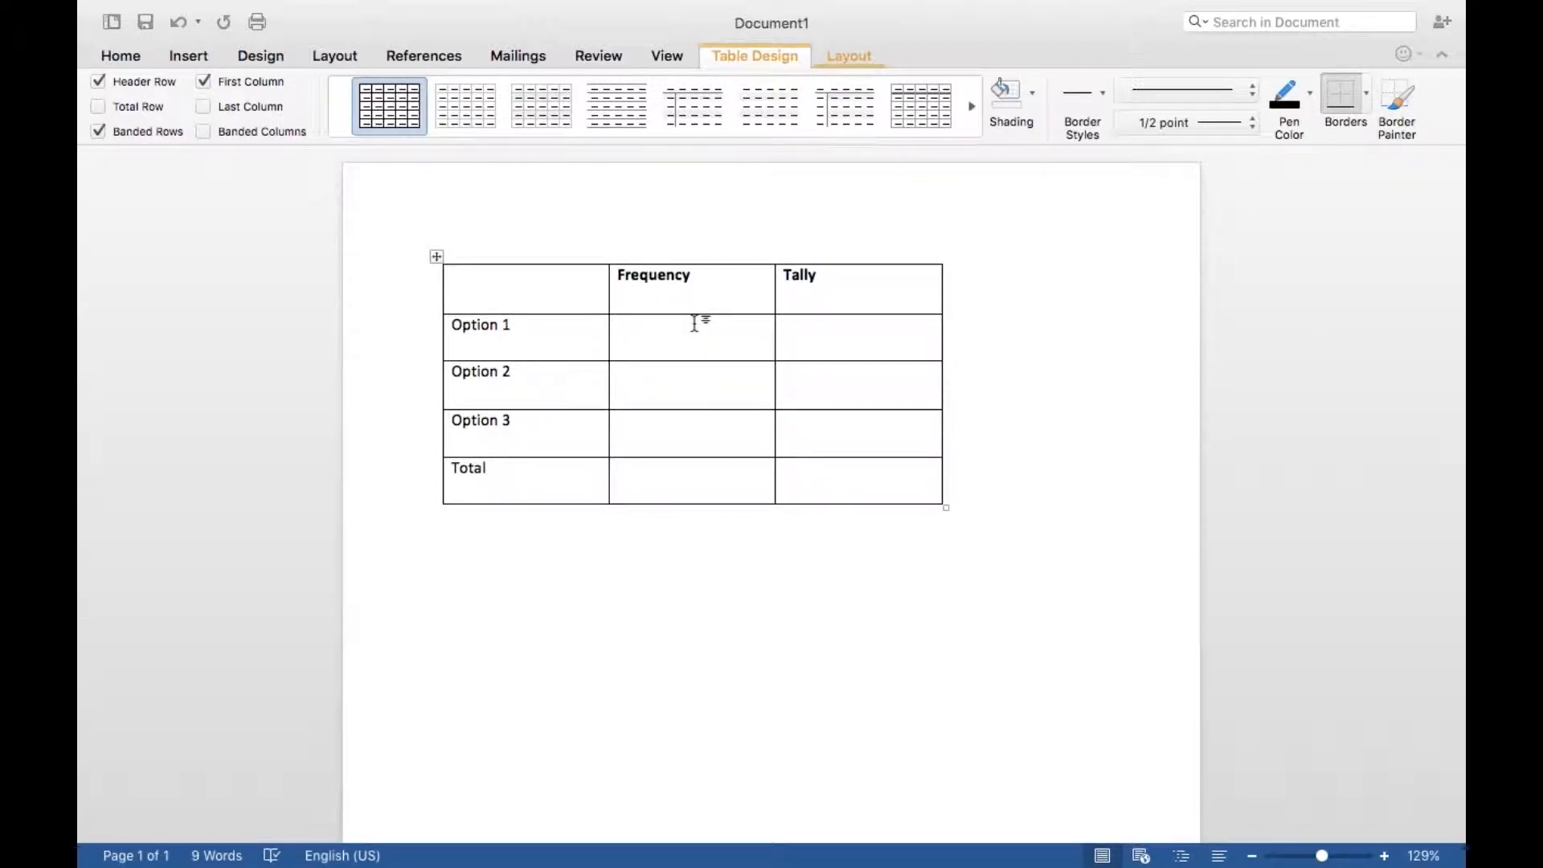
pyautogui.write('10')
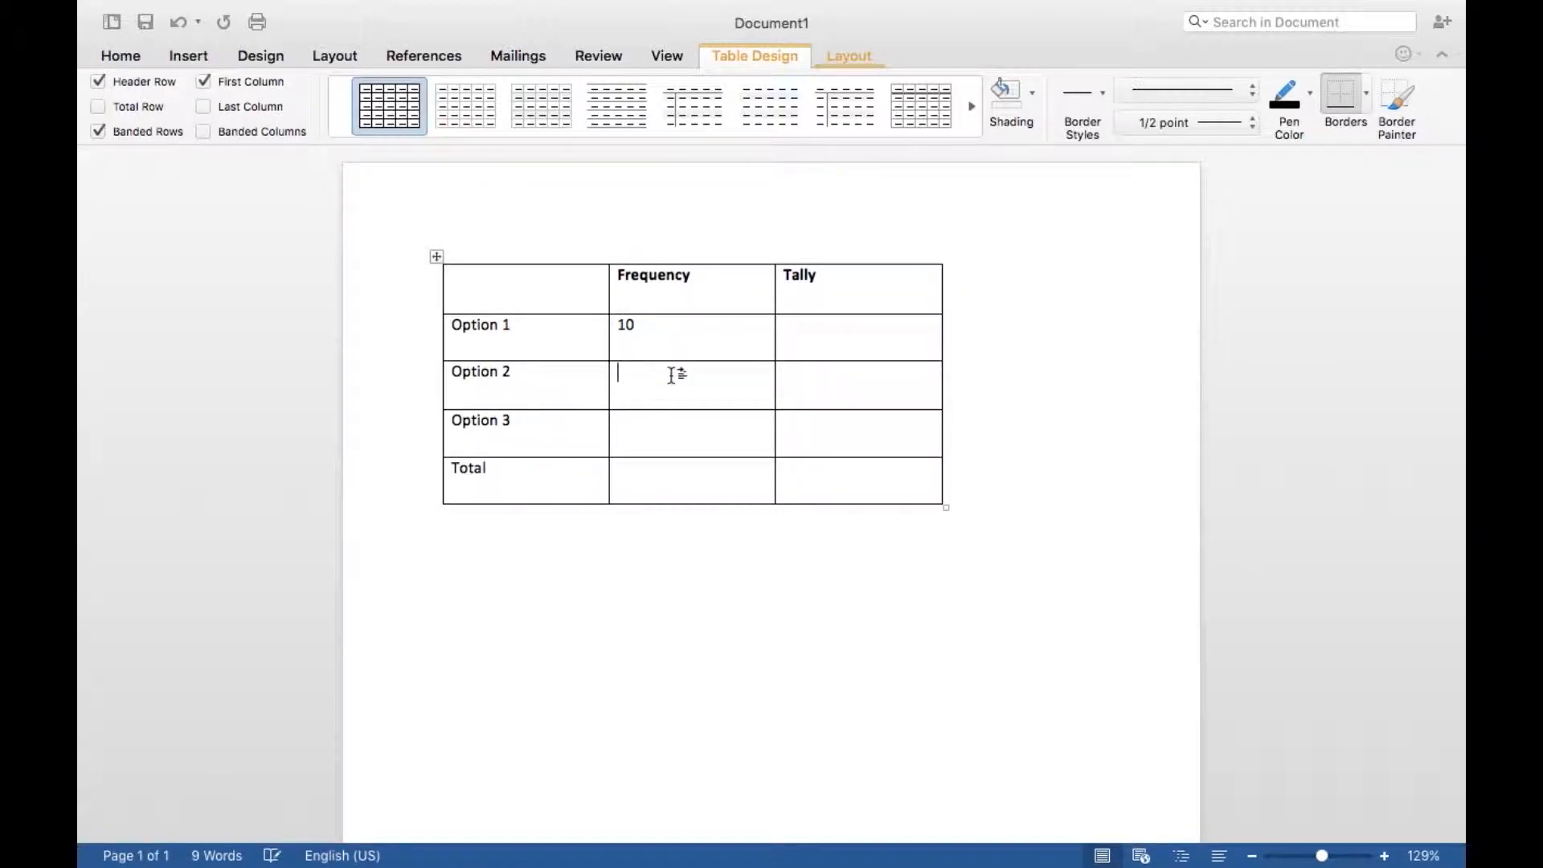
pyautogui.write('8')
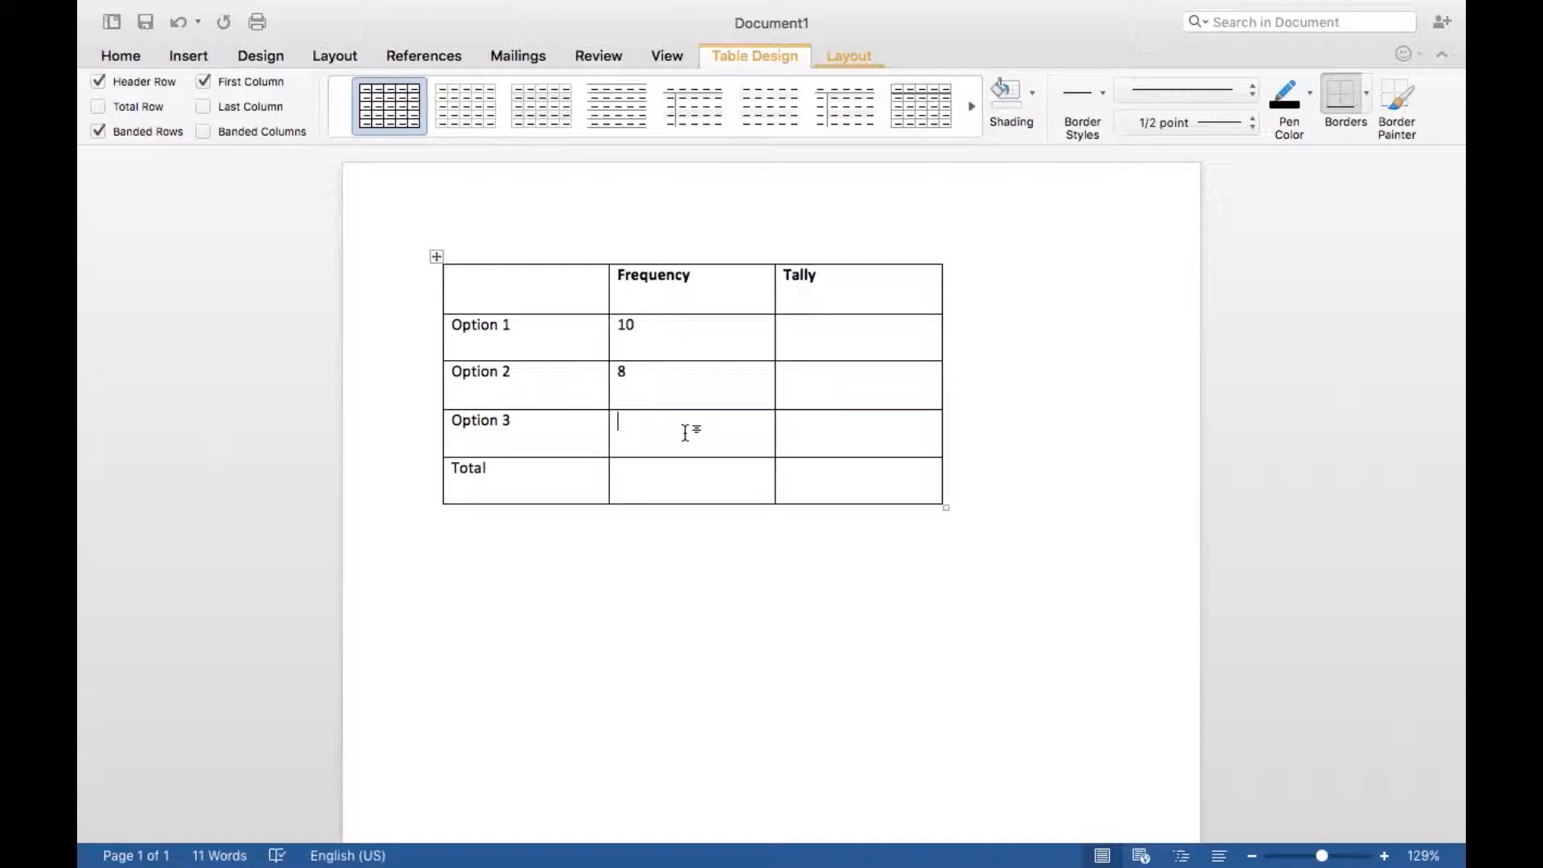
pyautogui.write('19')
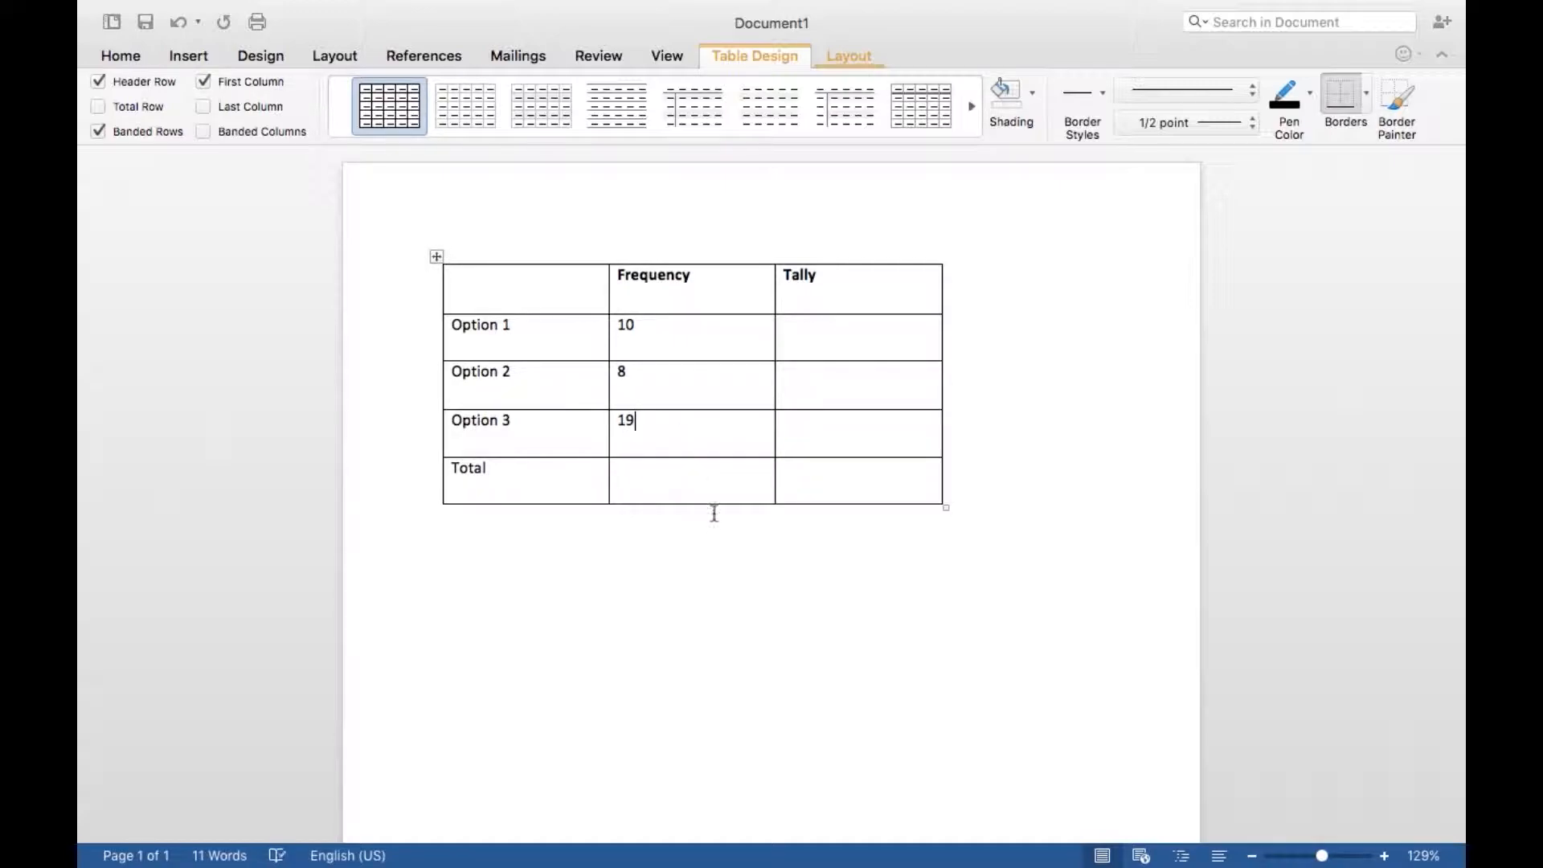
pyautogui.click(698, 481)
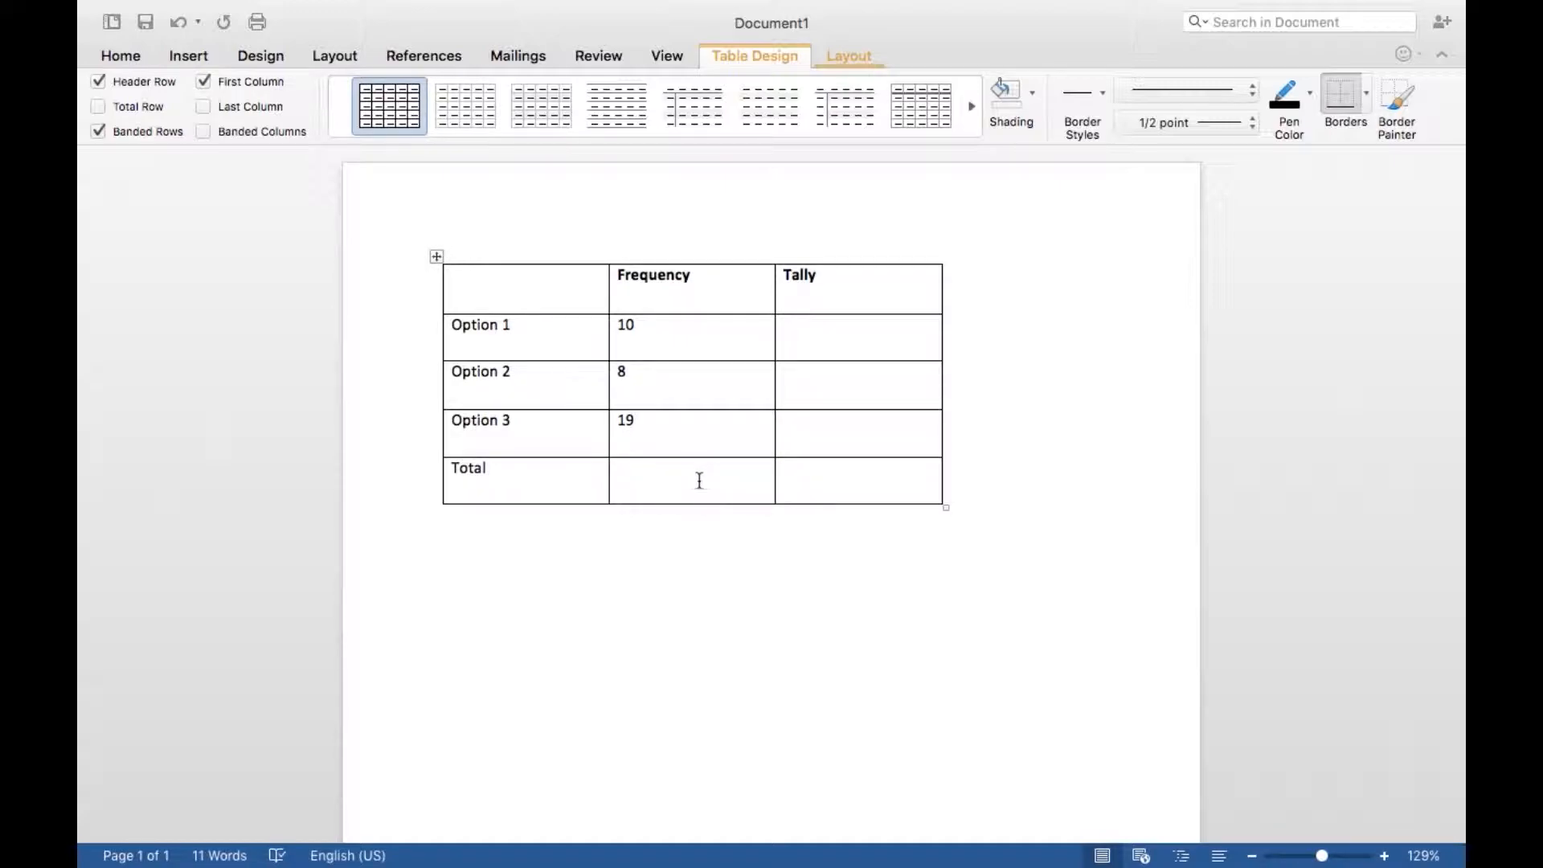
pyautogui.write('37')
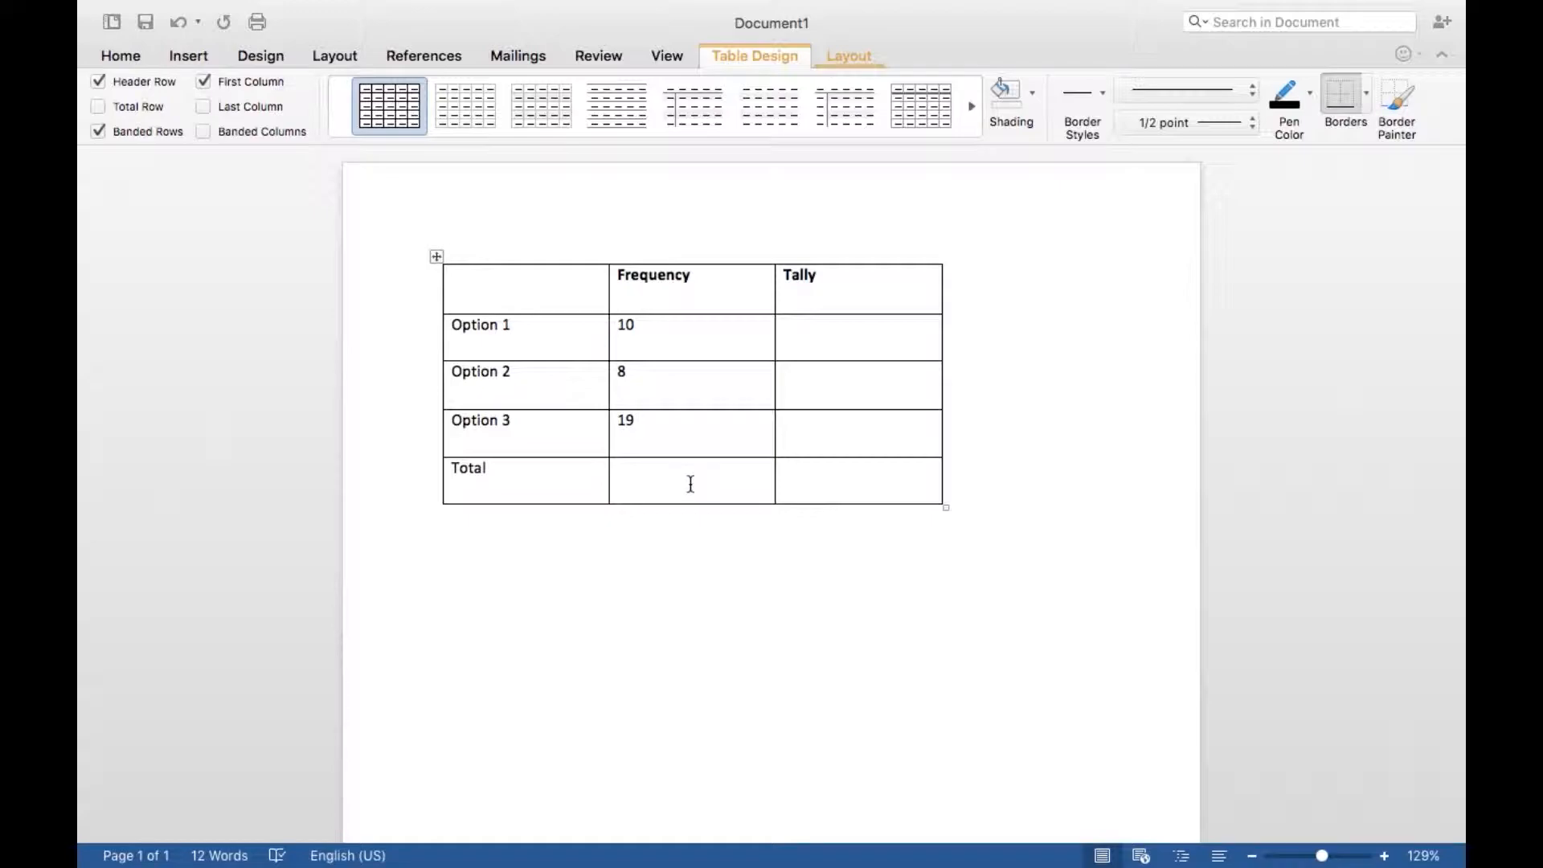
pyautogui.write('37')
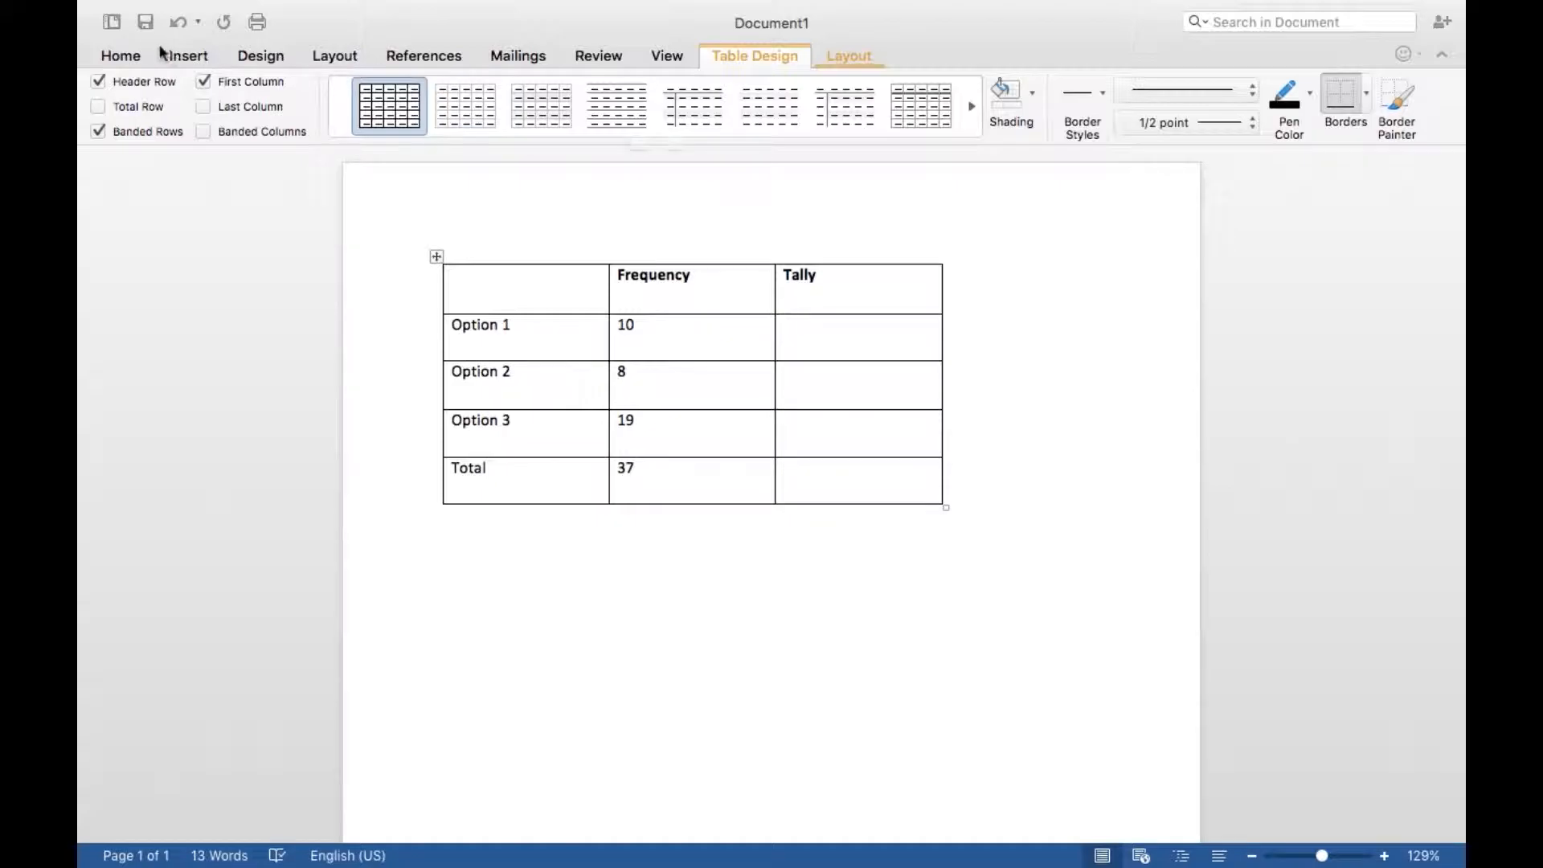
# Switch the font to Times New Roman and place the cursor in Option 1's Tally cell
pyautogui.click(120, 56)
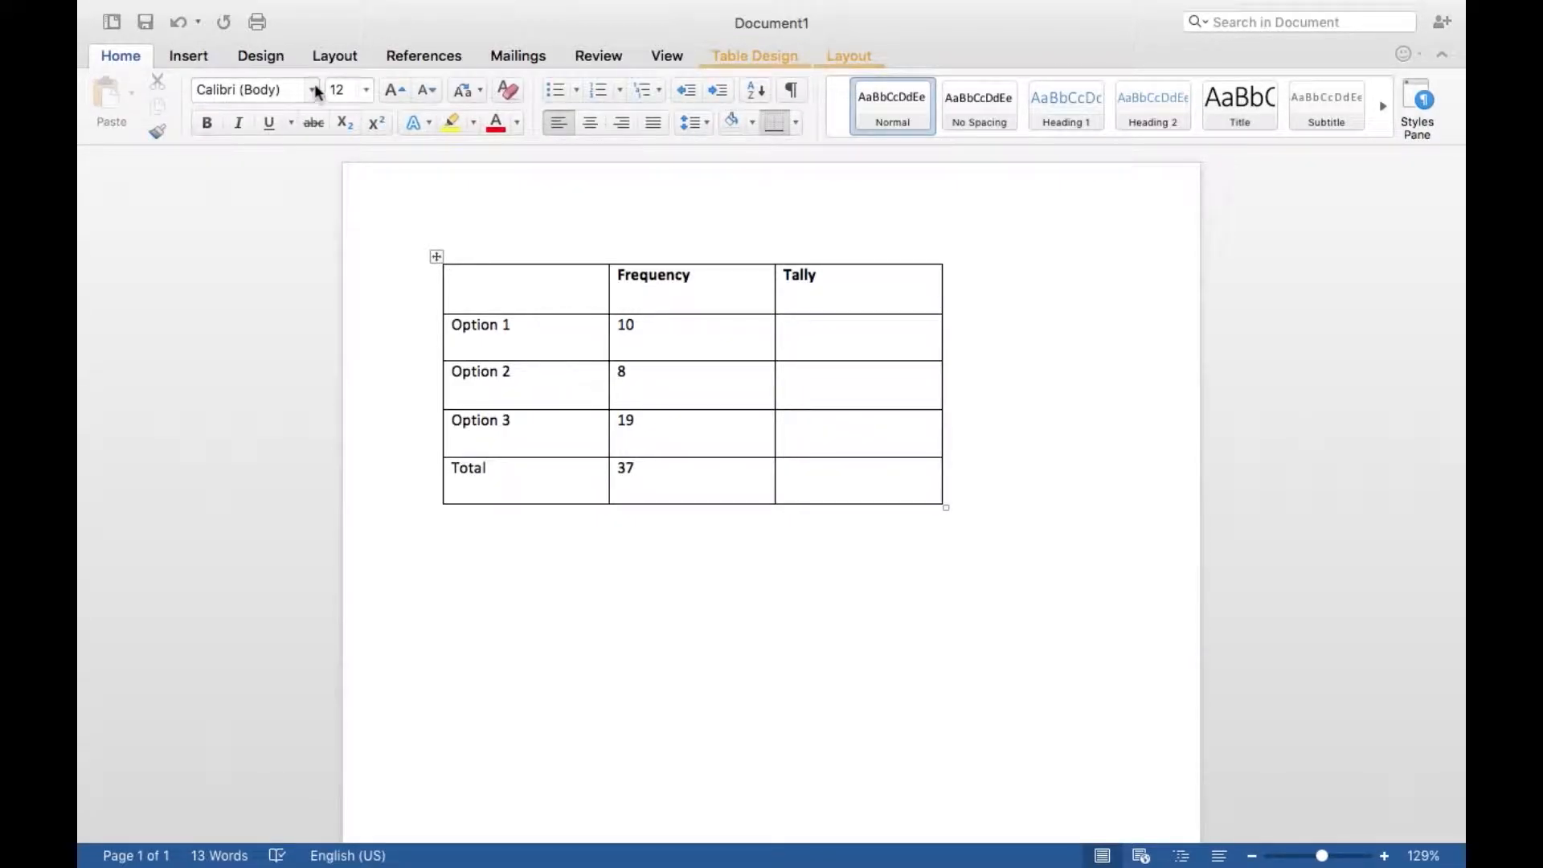
pyautogui.click(855, 338)
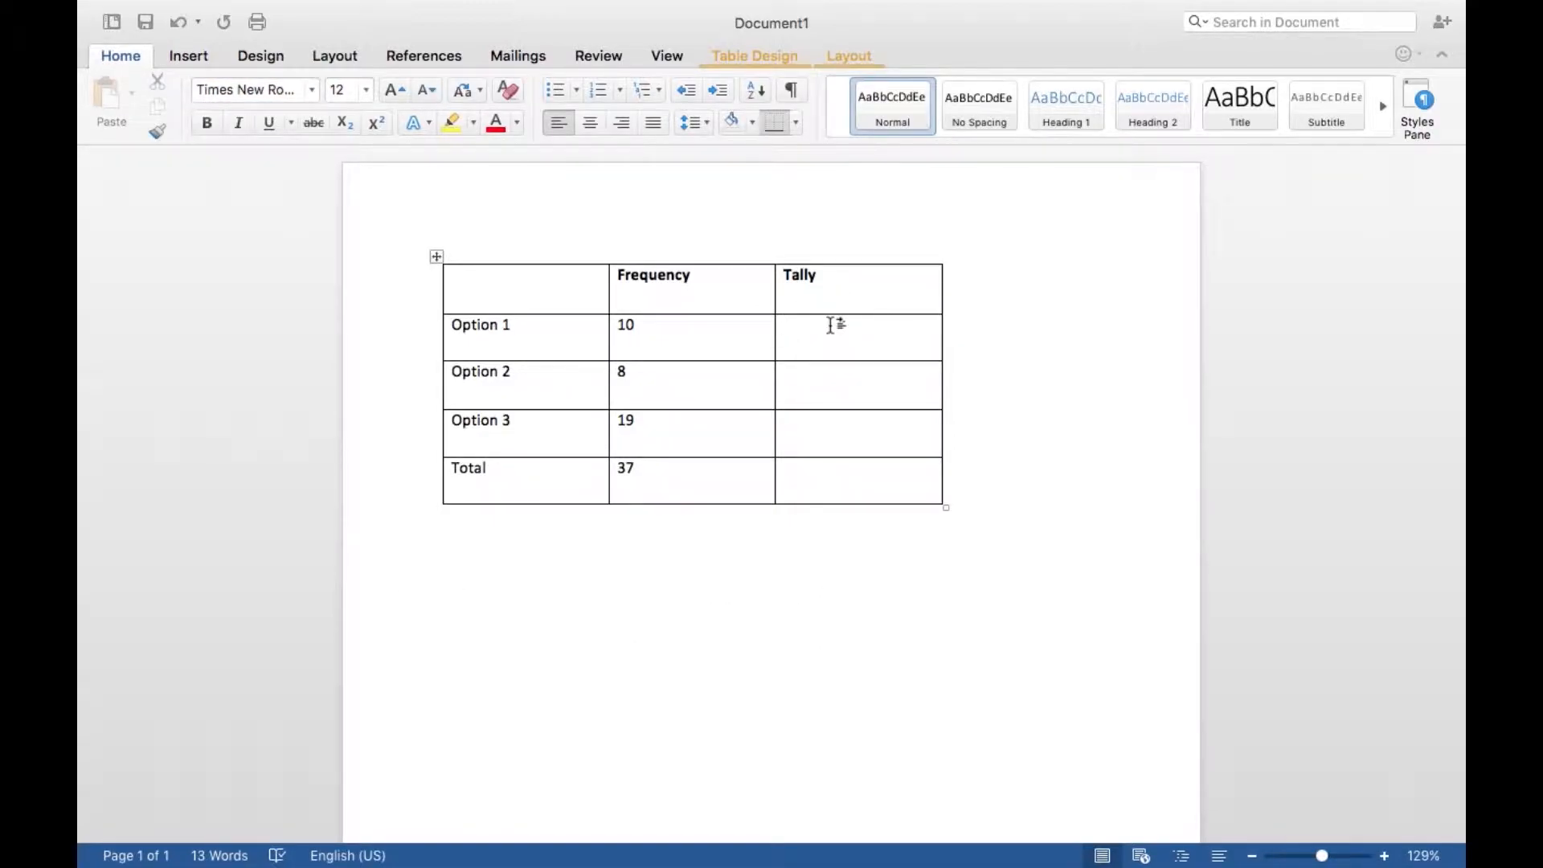
pyautogui.click(856, 325)
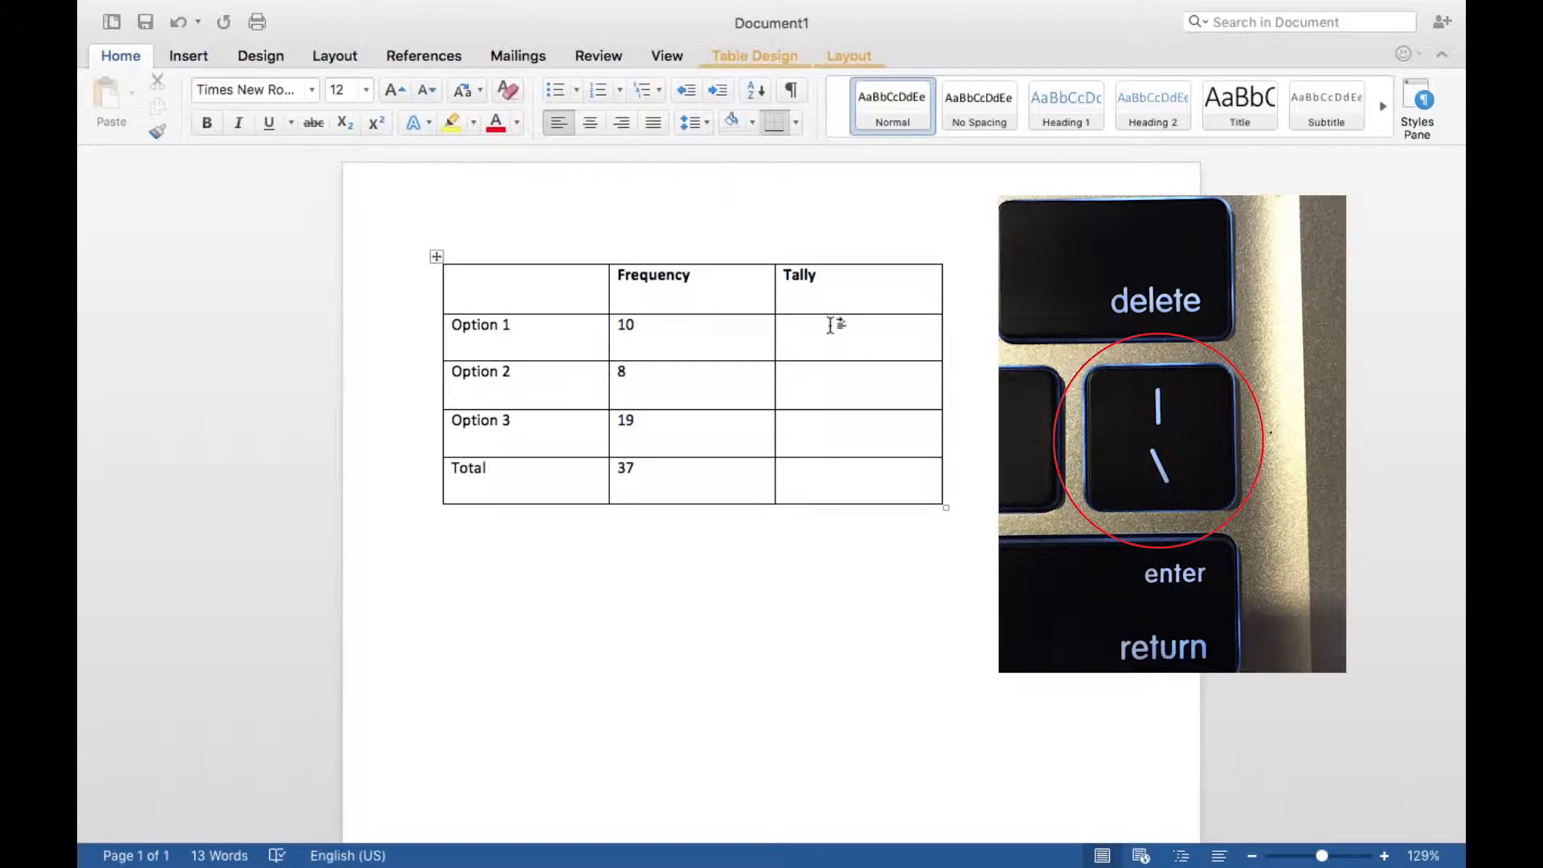
pyautogui.click(856, 325)
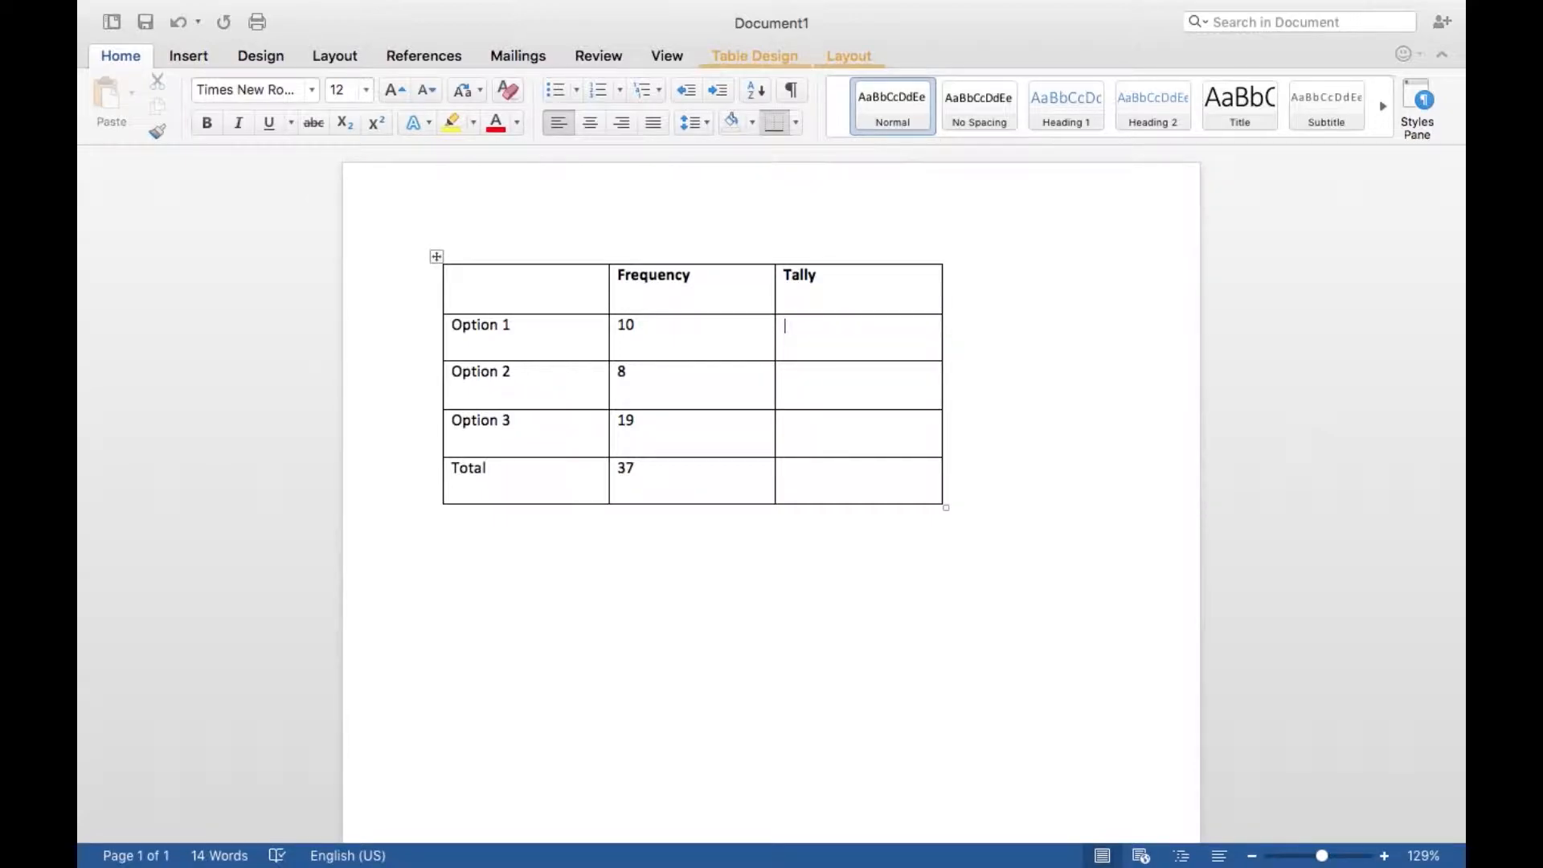
# Type Option 1's tally marks as two struck-through groups of five
pyautogui.write('||||')
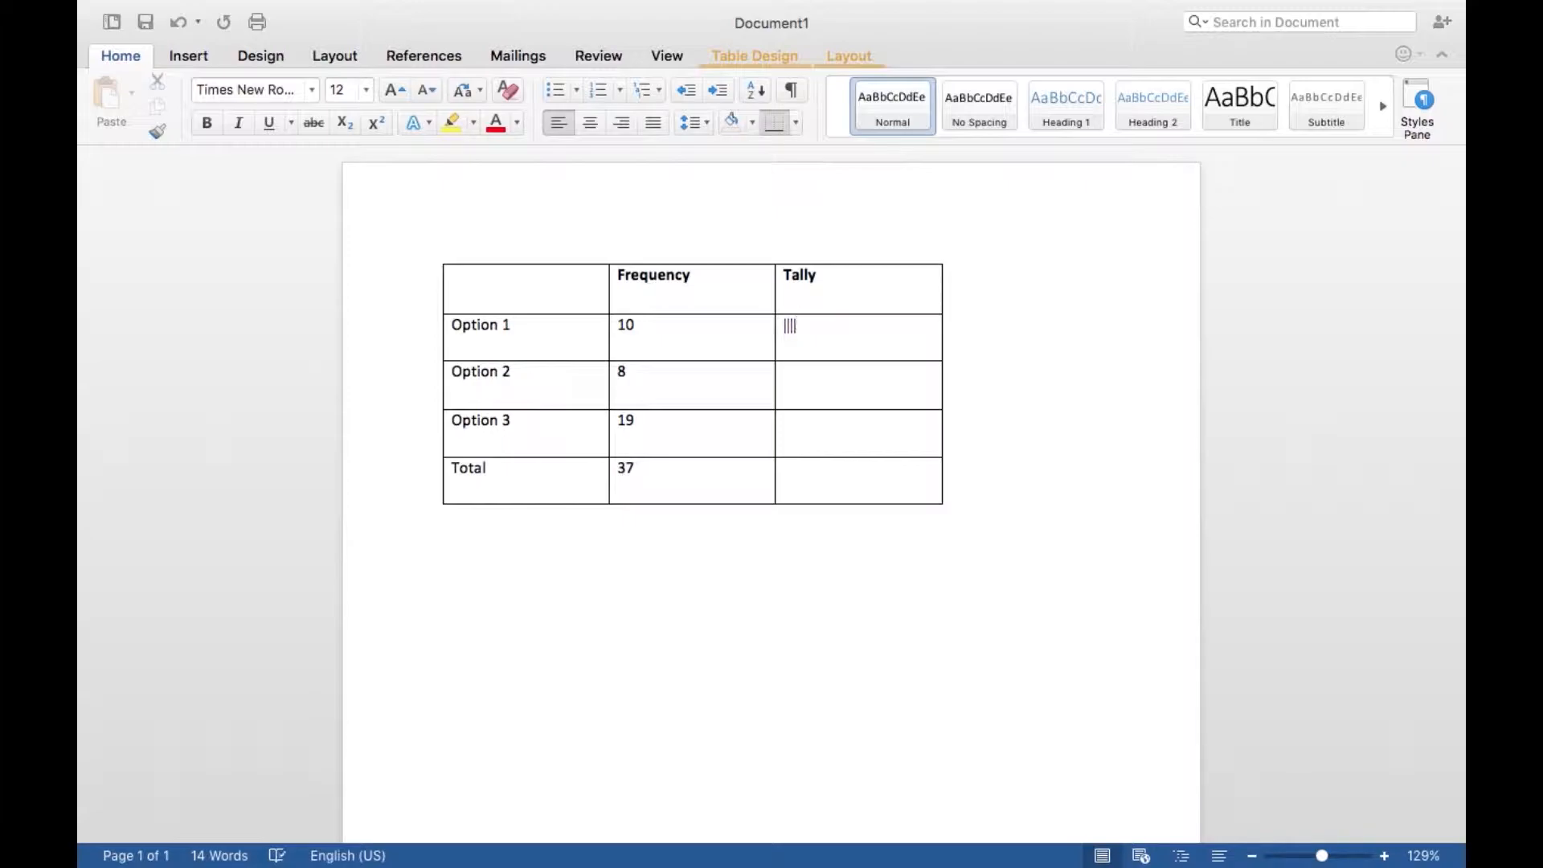
pyautogui.write('||||')
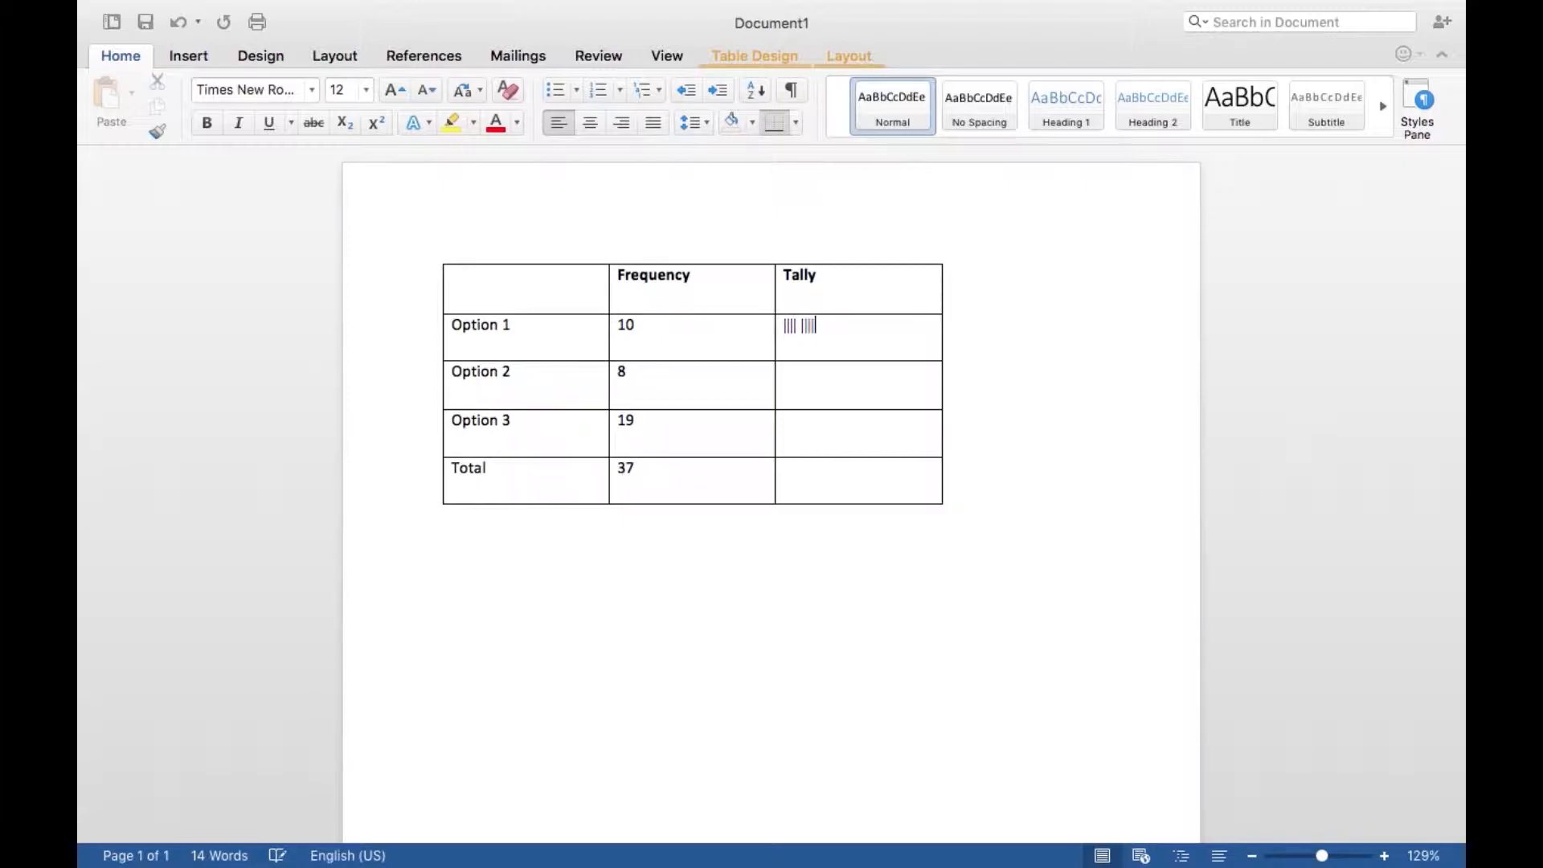
pyautogui.write('|')
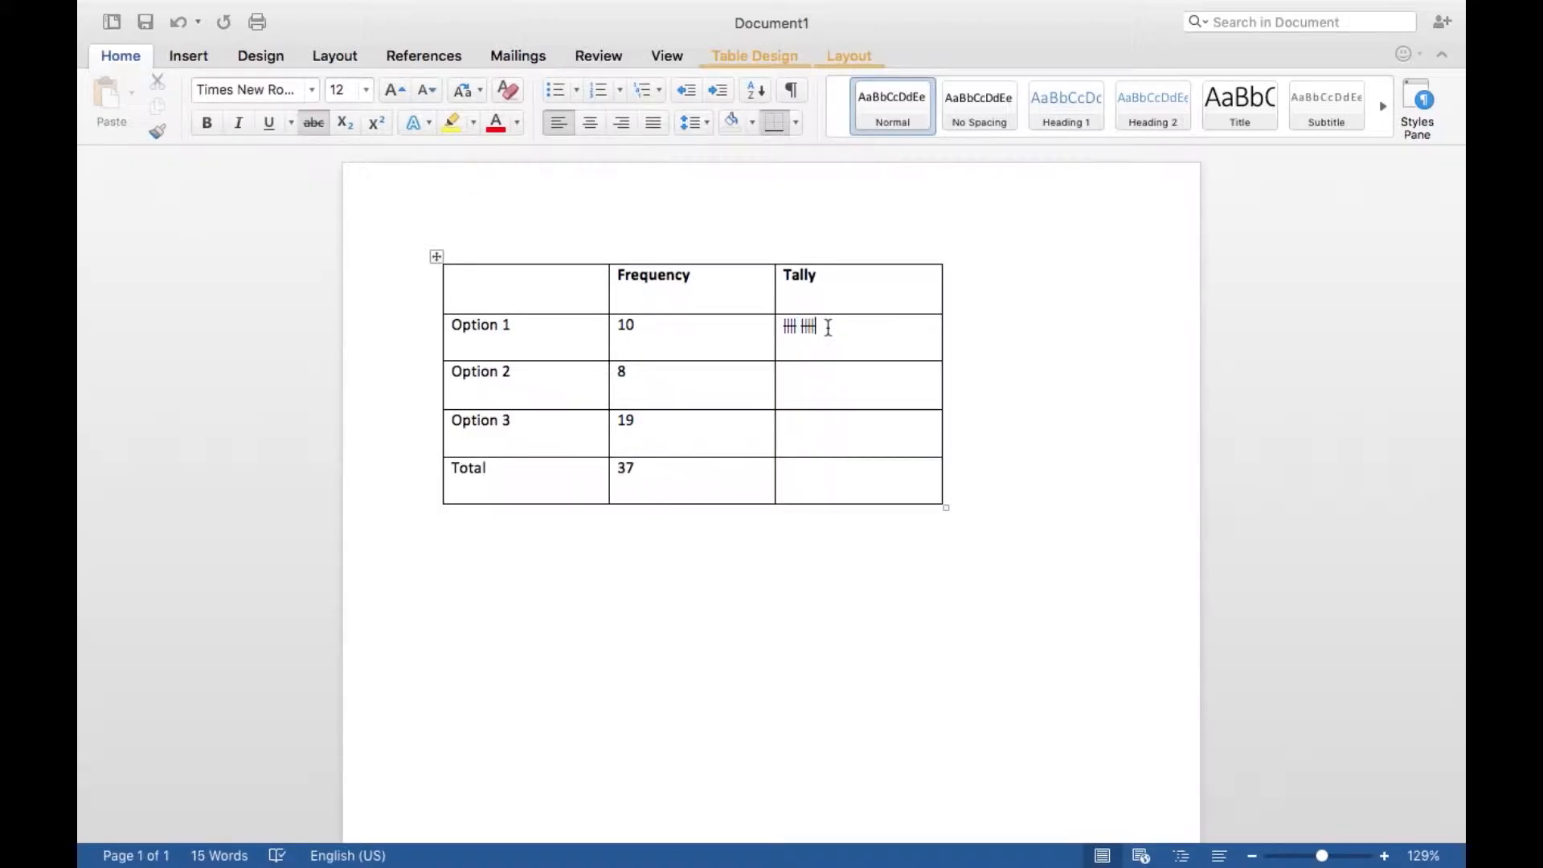
pyautogui.click(806, 379)
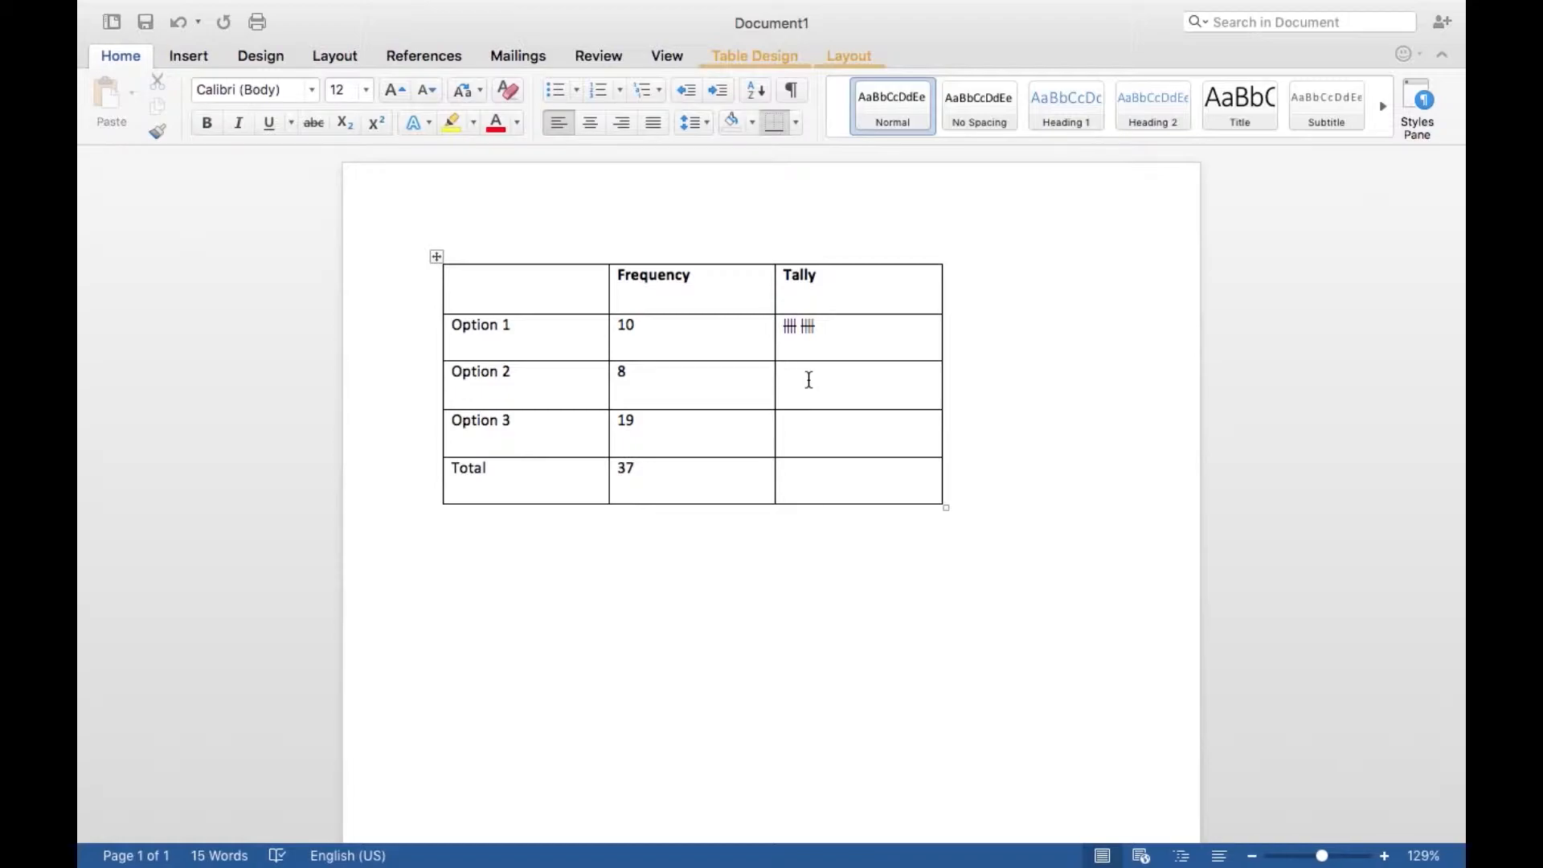
# Set Times New Roman and fill in struck-through tally marks for Options 2 and 3
pyautogui.write('|||')
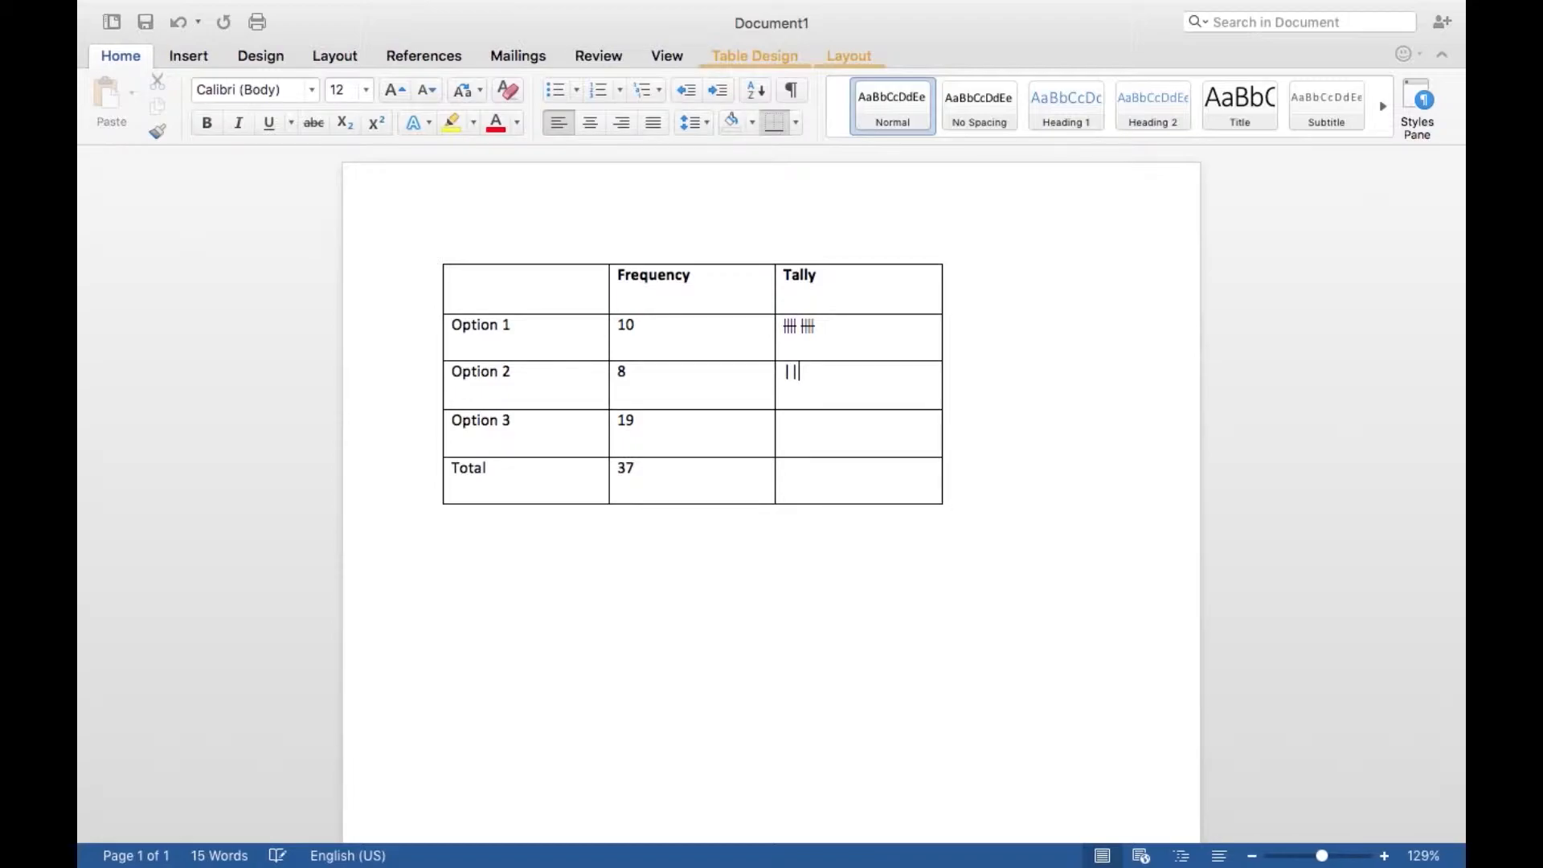
pyautogui.press('Backspace')
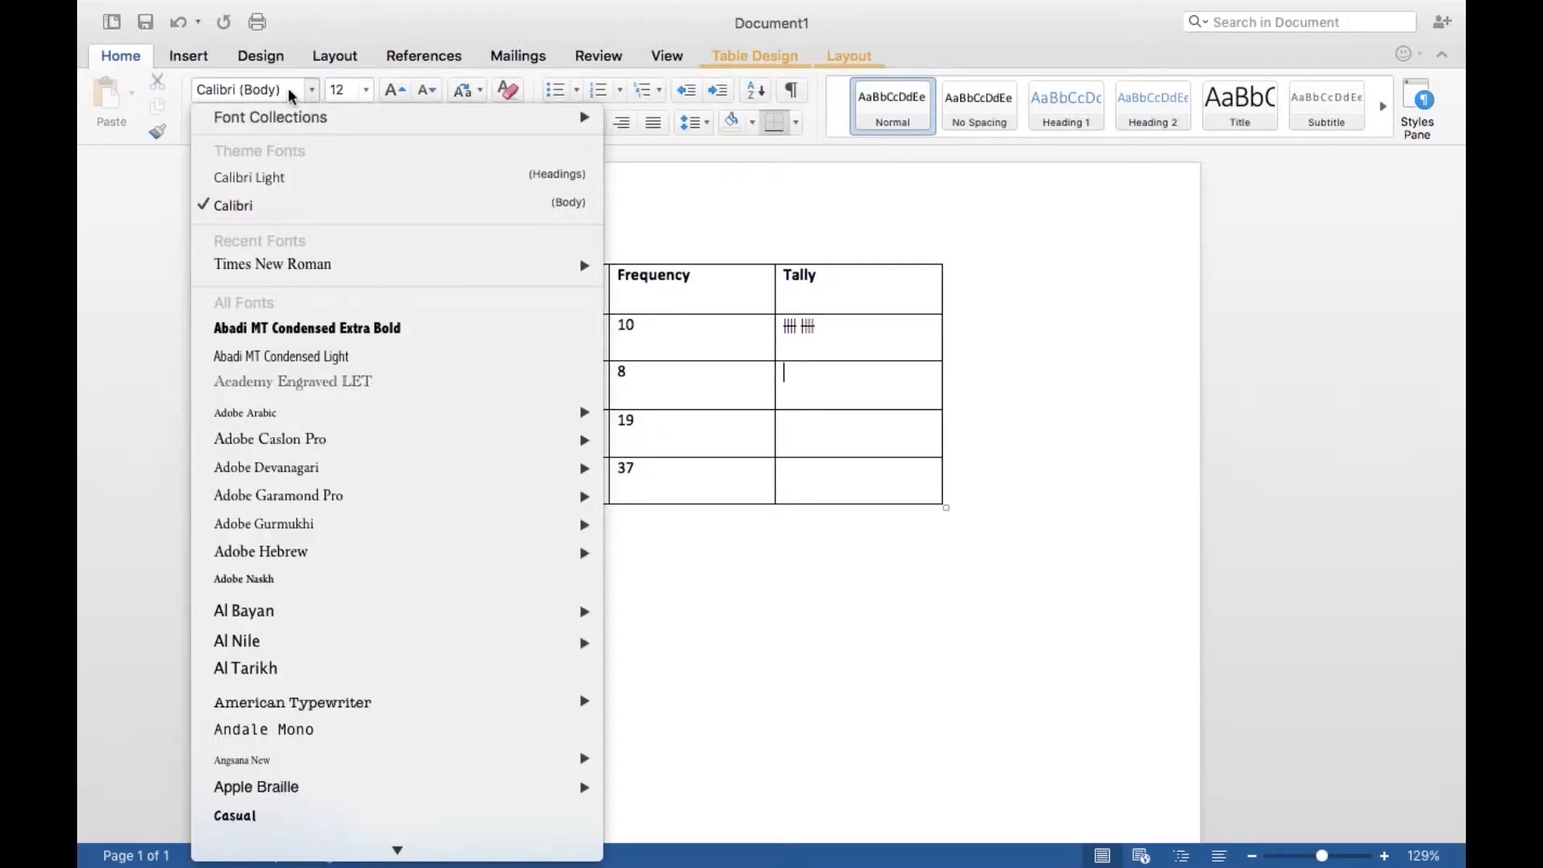
pyautogui.moveTo(273, 264)
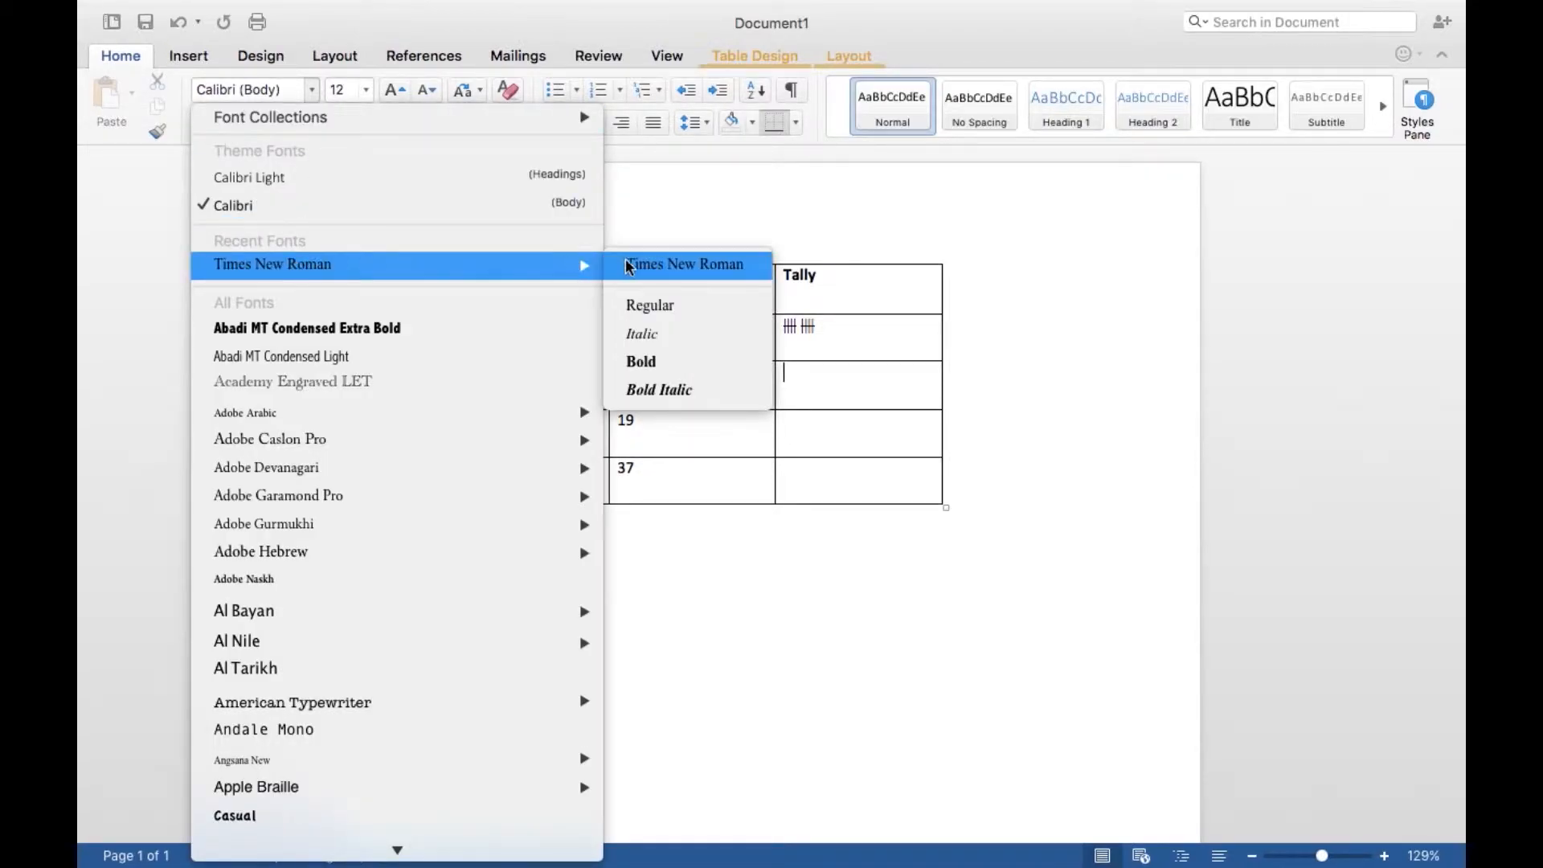
pyautogui.click(684, 263)
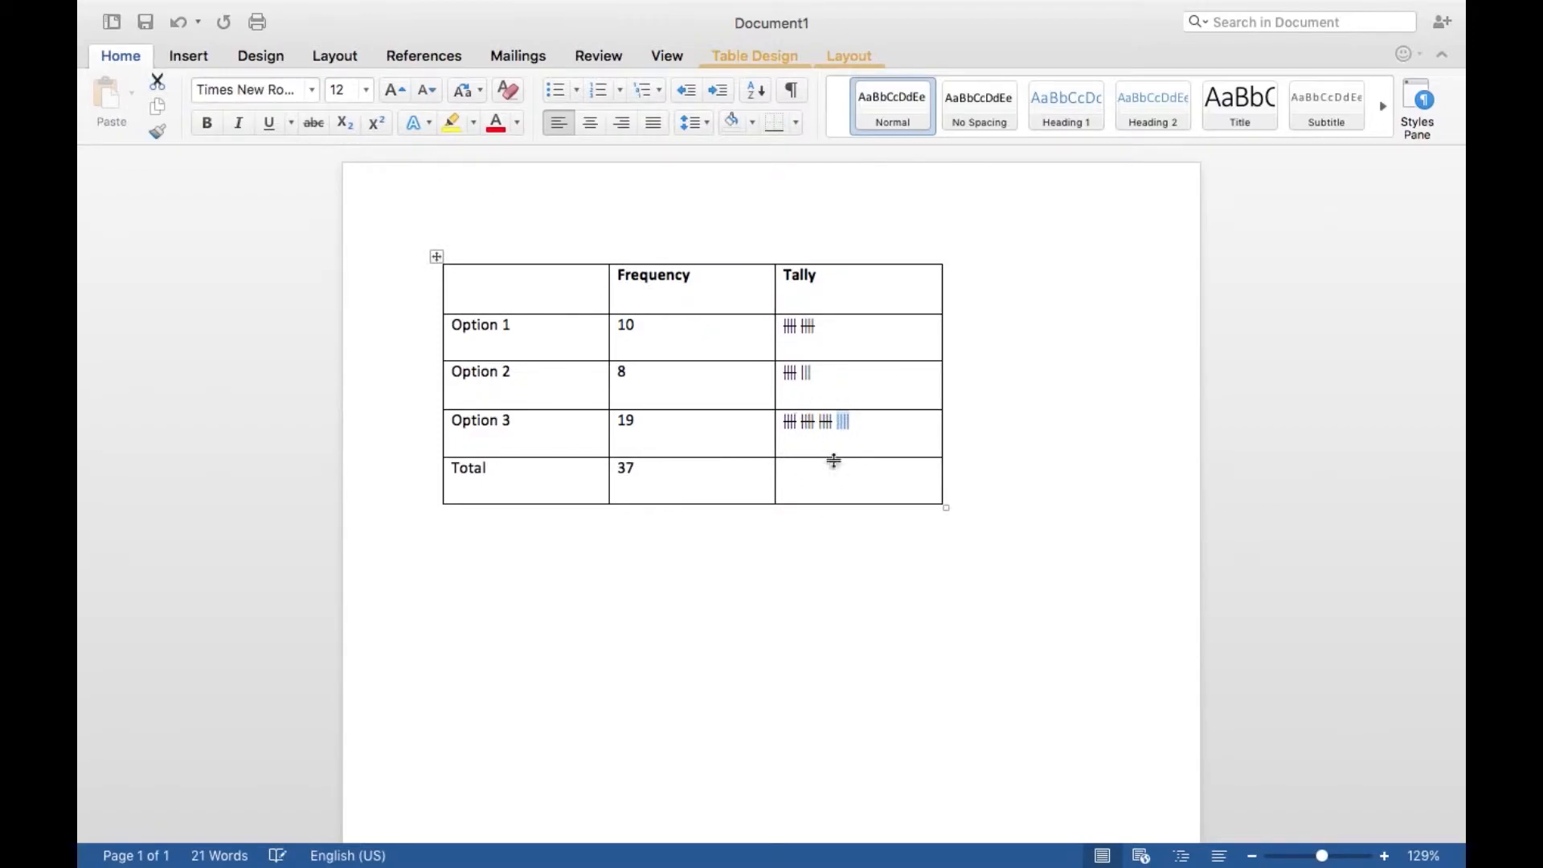
pyautogui.click(835, 479)
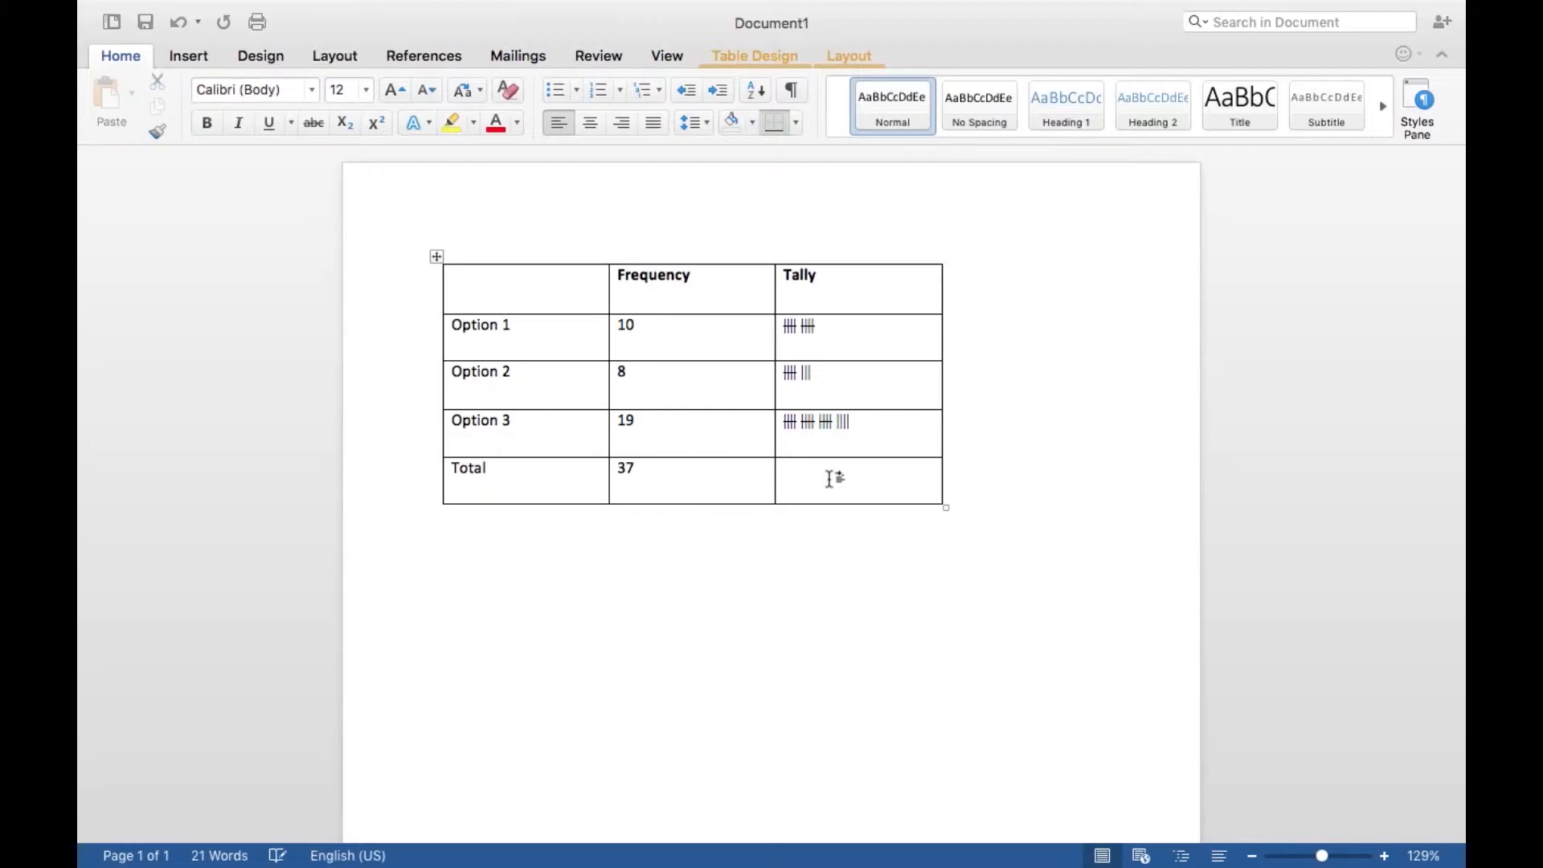
pyautogui.click(443, 554)
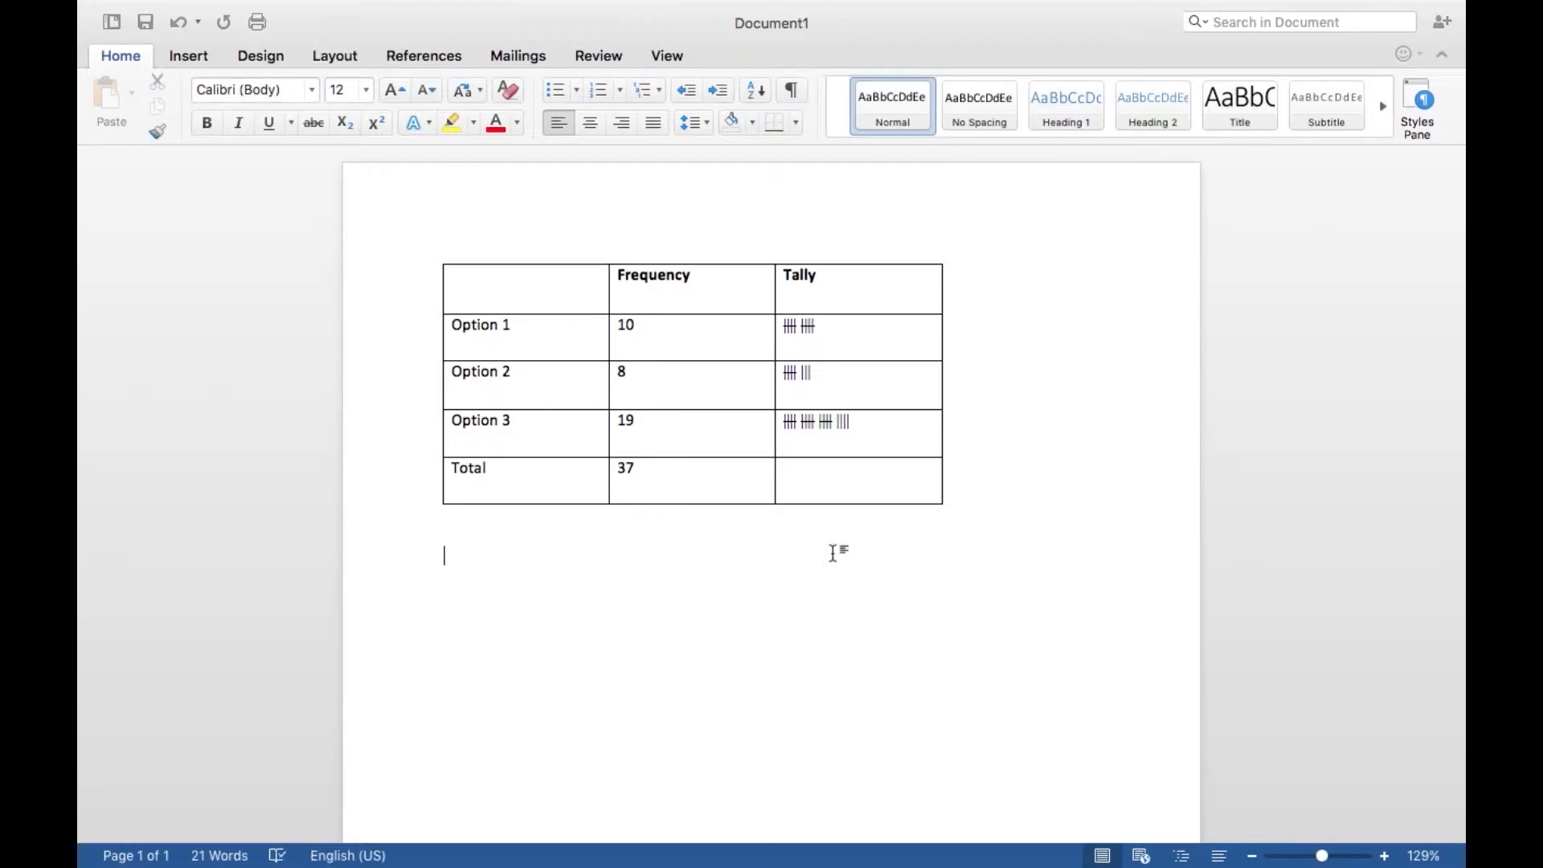